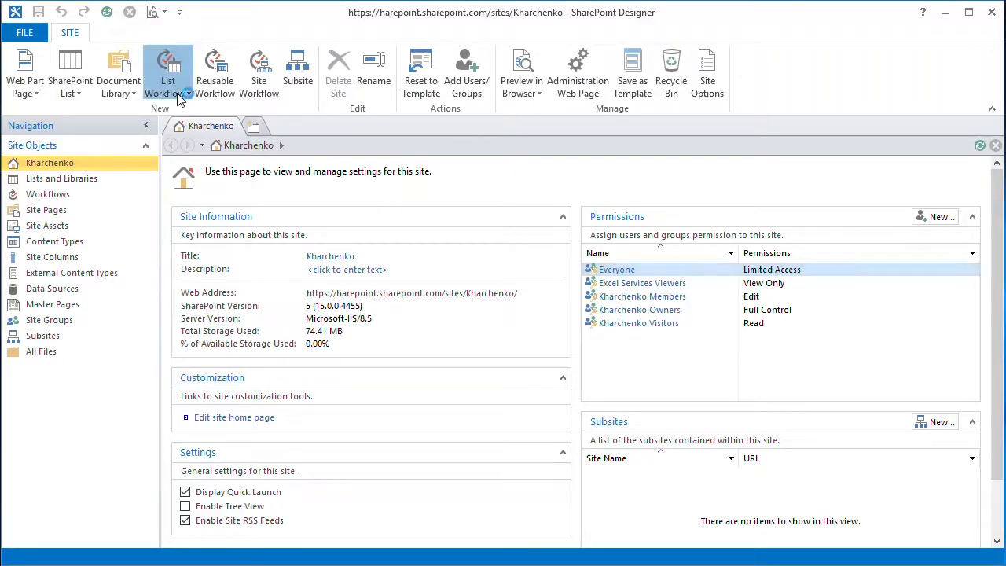
- Create a new list workflow 'E-mail reports' attached to the Daily Reports list
{"action": "left_click", "coordinate": [189, 94]}
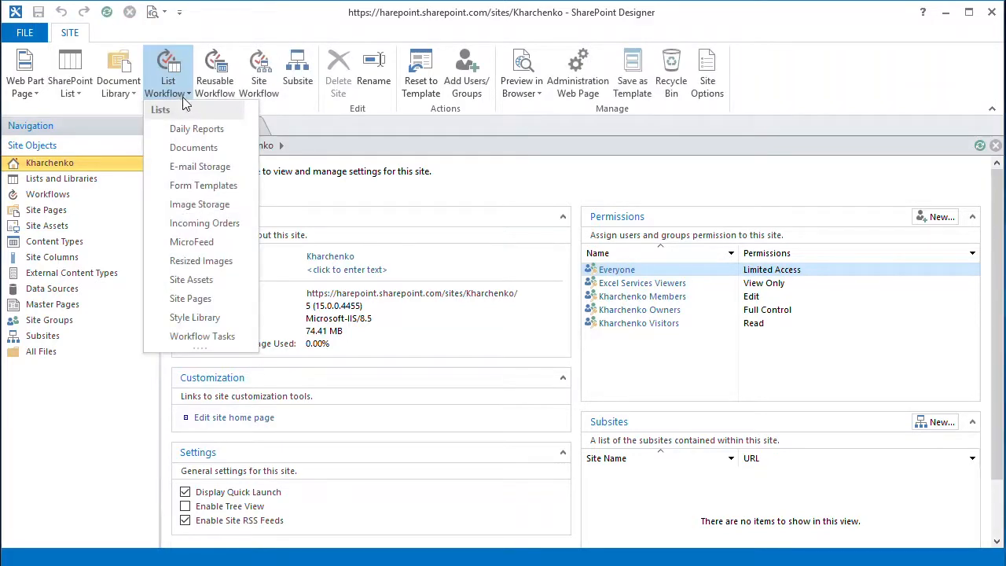
{"action": "left_click", "coordinate": [196, 129]}
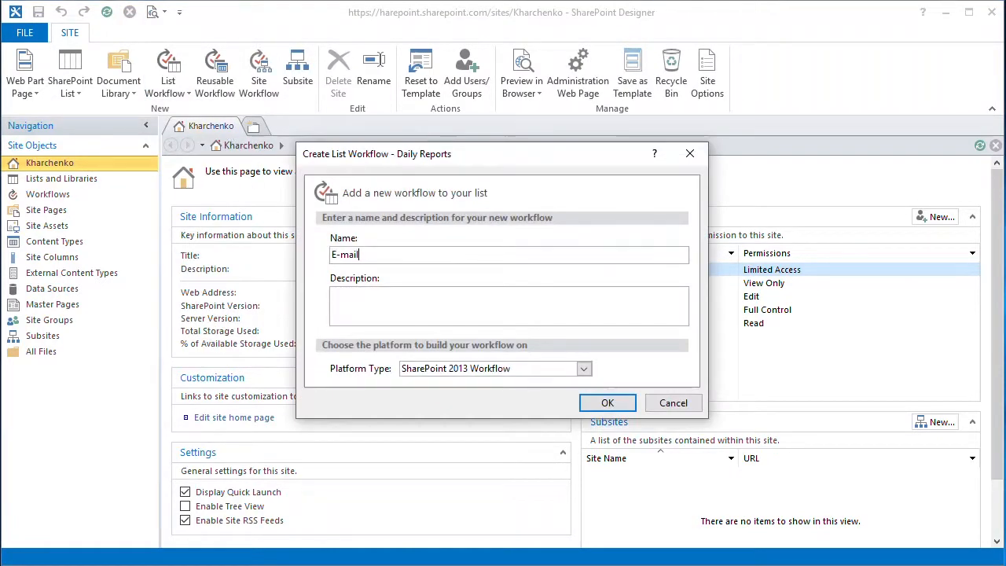
{"action": "left_click", "coordinate": [607, 403]}
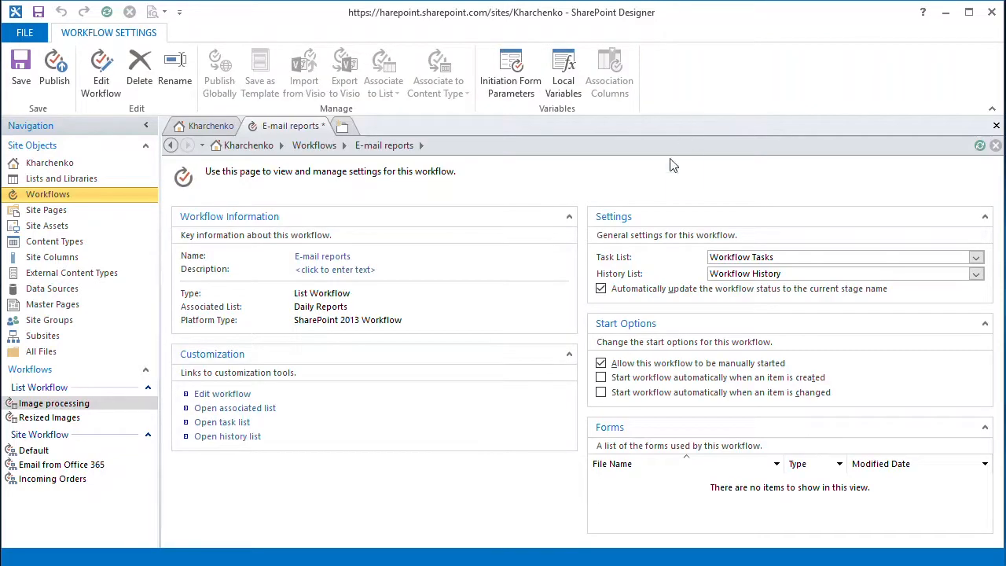
- Set the workflow to start automatically when an item is created and begin editing it
{"action": "left_click", "coordinate": [601, 377]}
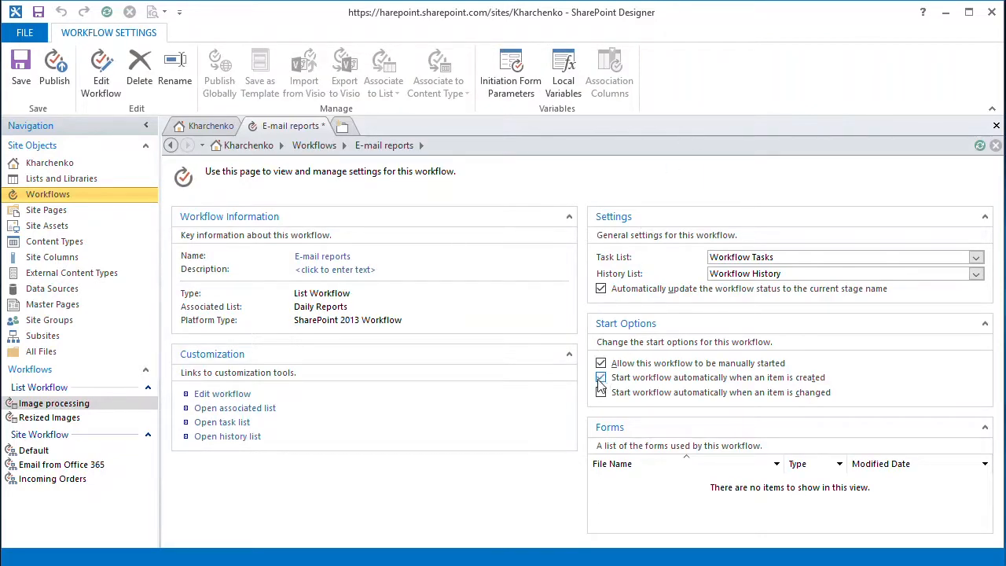
{"action": "left_click", "coordinate": [601, 377]}
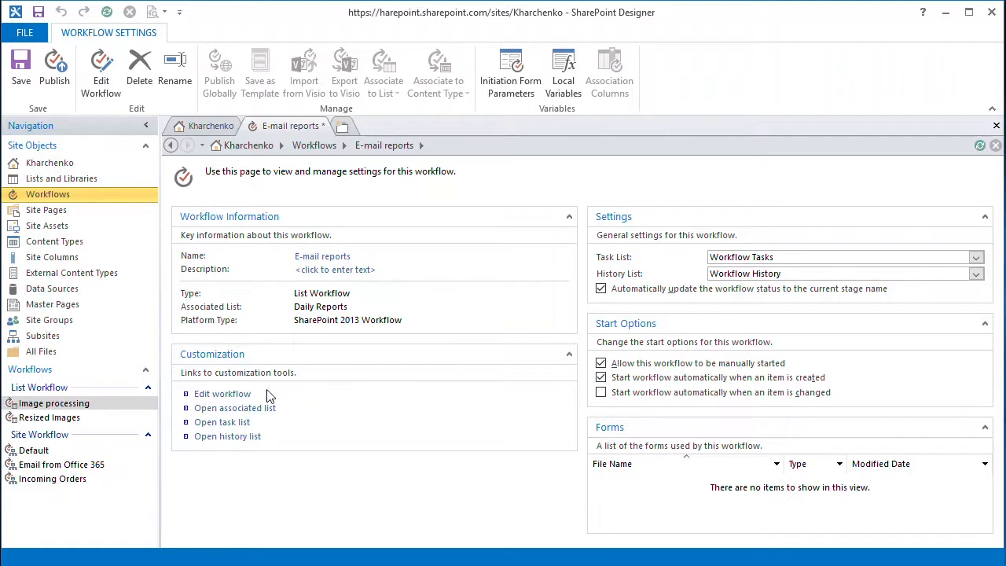
{"action": "left_click", "coordinate": [223, 393]}
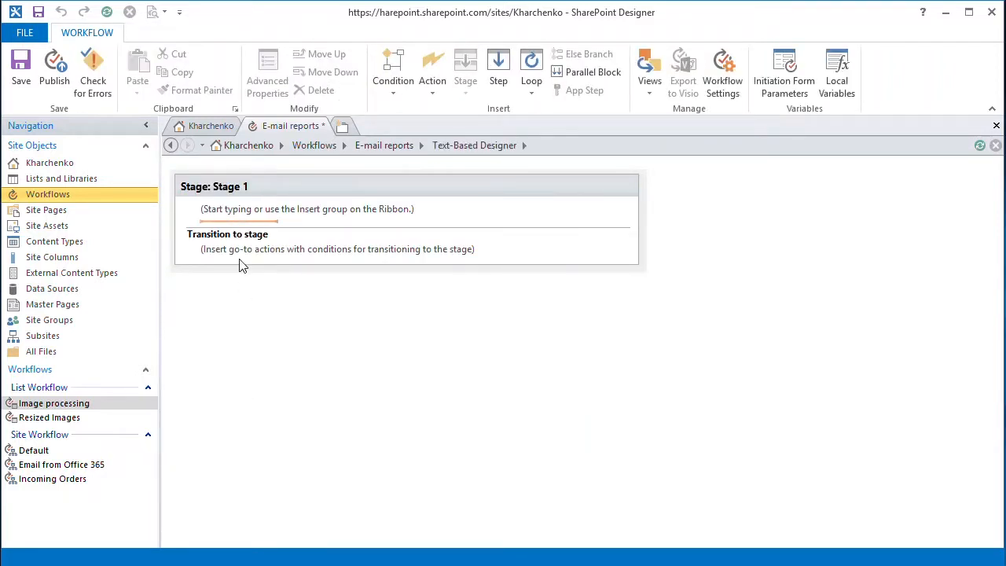
- Rename the first stage Document and add a second stage named E-mail
{"action": "double_click", "coordinate": [228, 185]}
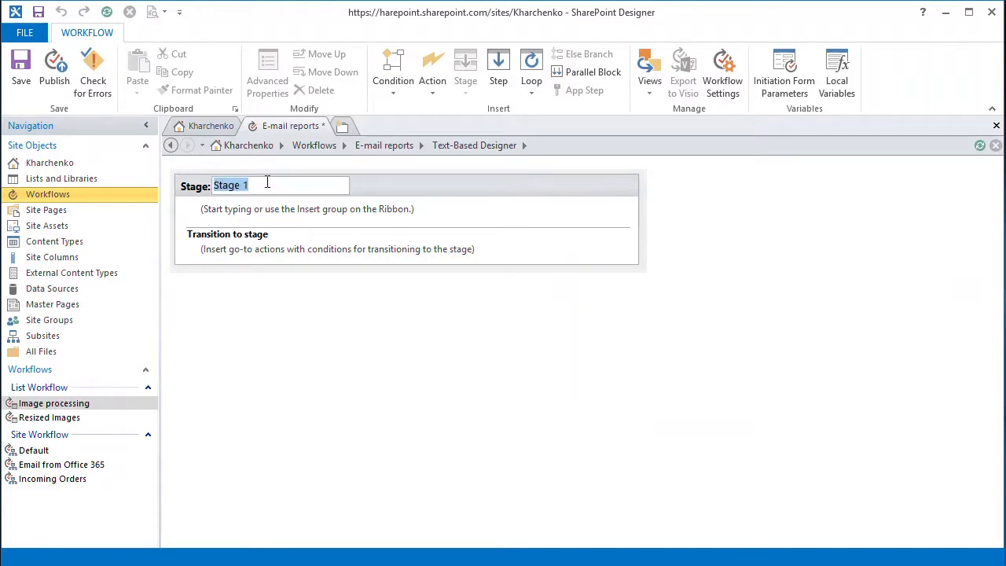
{"action": "type", "text": "Document"}
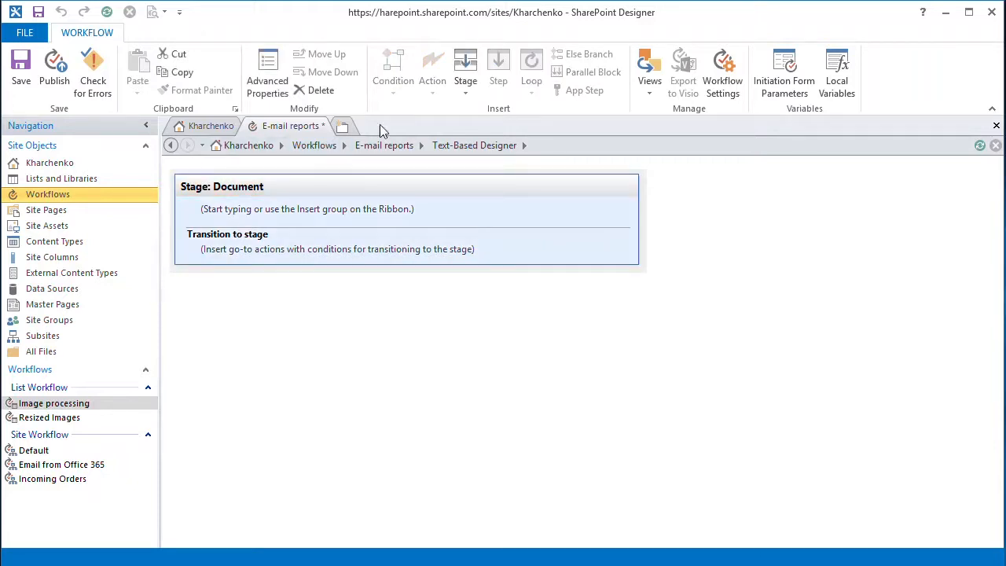
{"action": "left_click", "coordinate": [466, 71]}
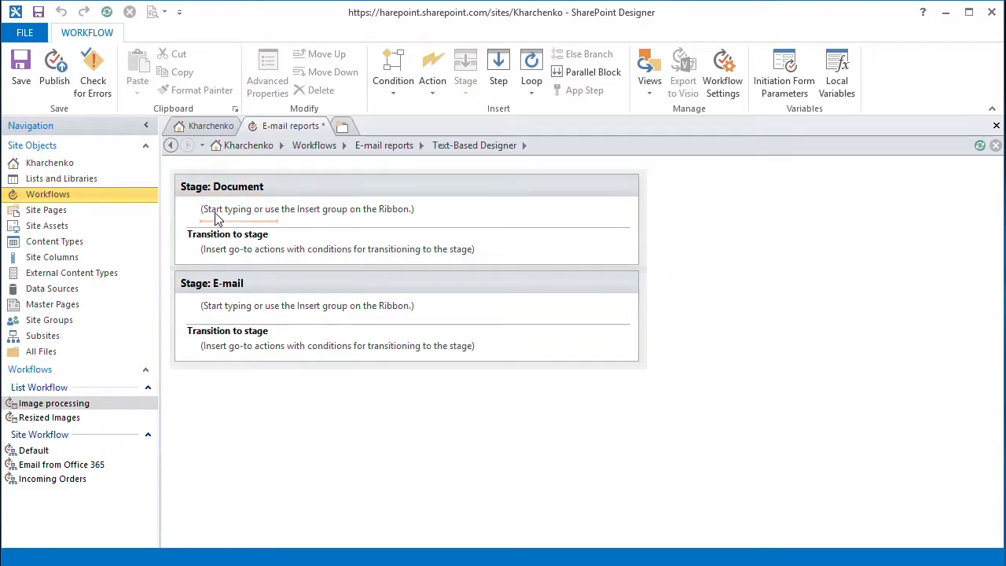
{"action": "mouse_move", "coordinate": [431, 71]}
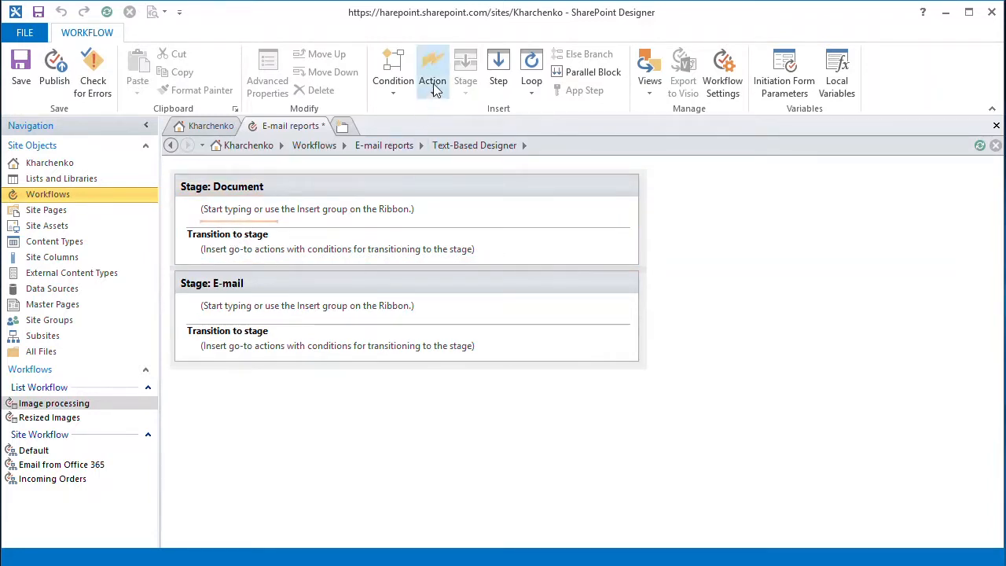
{"action": "left_click", "coordinate": [432, 69]}
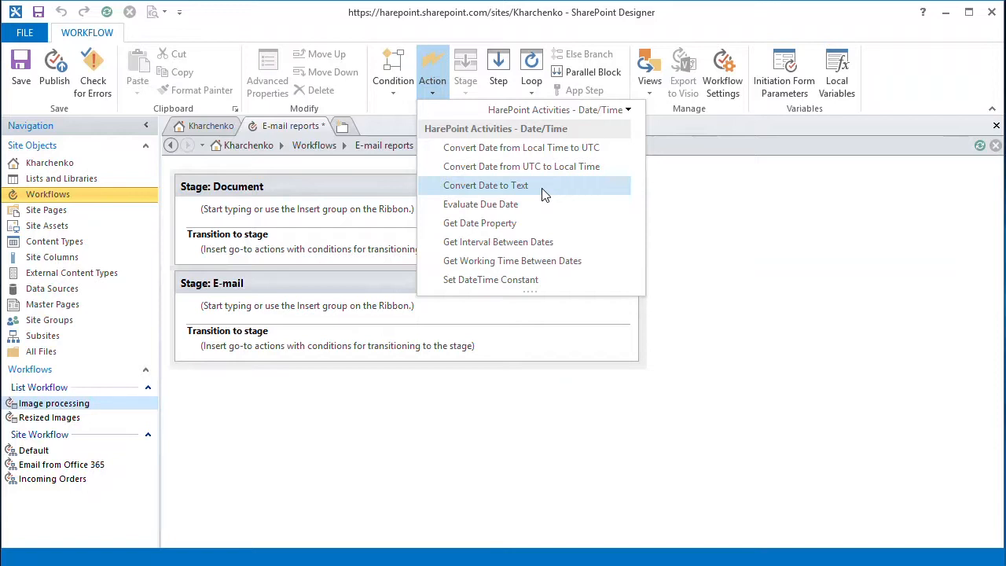
- Convert Current Item:Created to yyyy-MM-dd HH-mm-ss text stored in Variable: textDate
{"action": "left_click", "coordinate": [484, 186]}
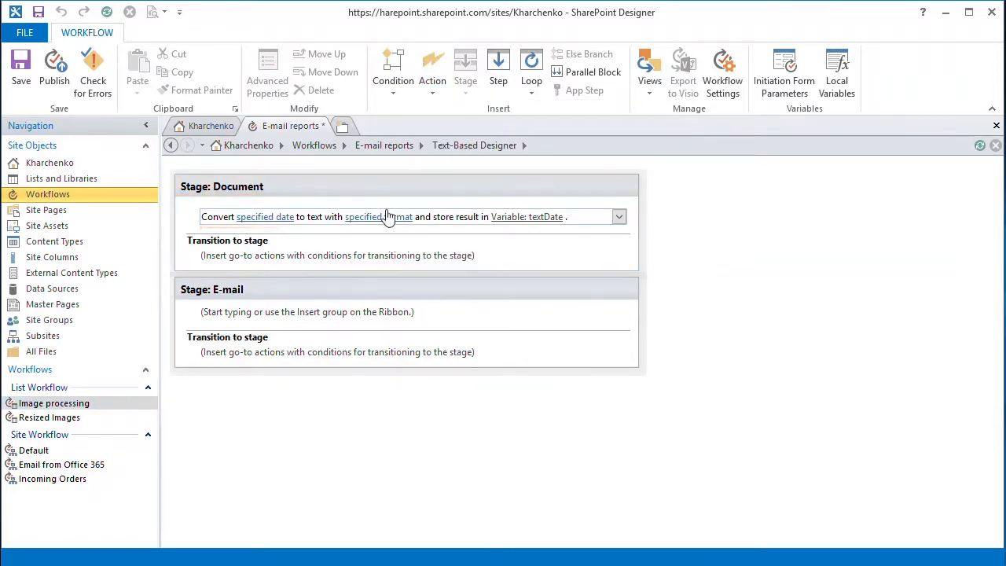
{"action": "left_click", "coordinate": [264, 217]}
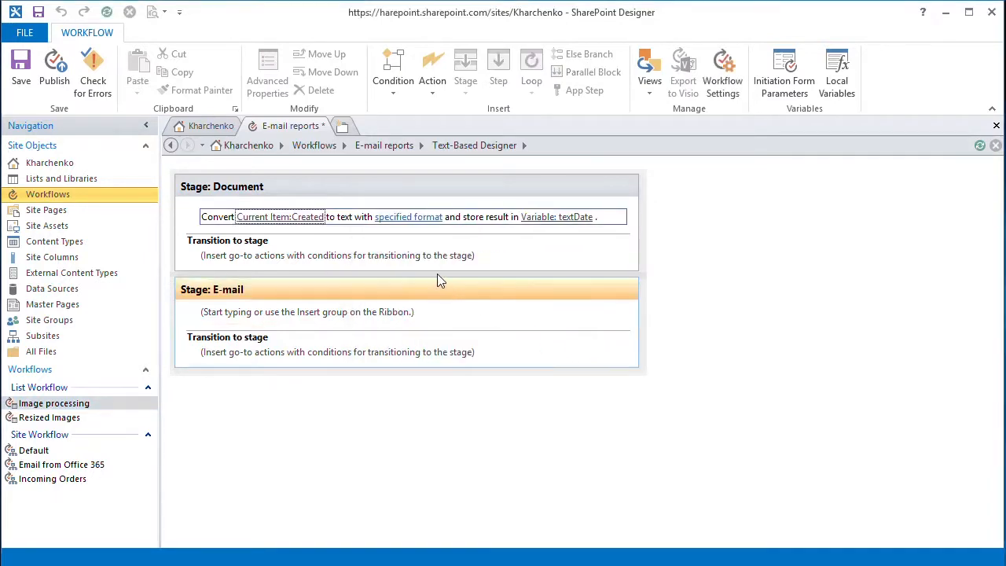
{"action": "left_click", "coordinate": [409, 217]}
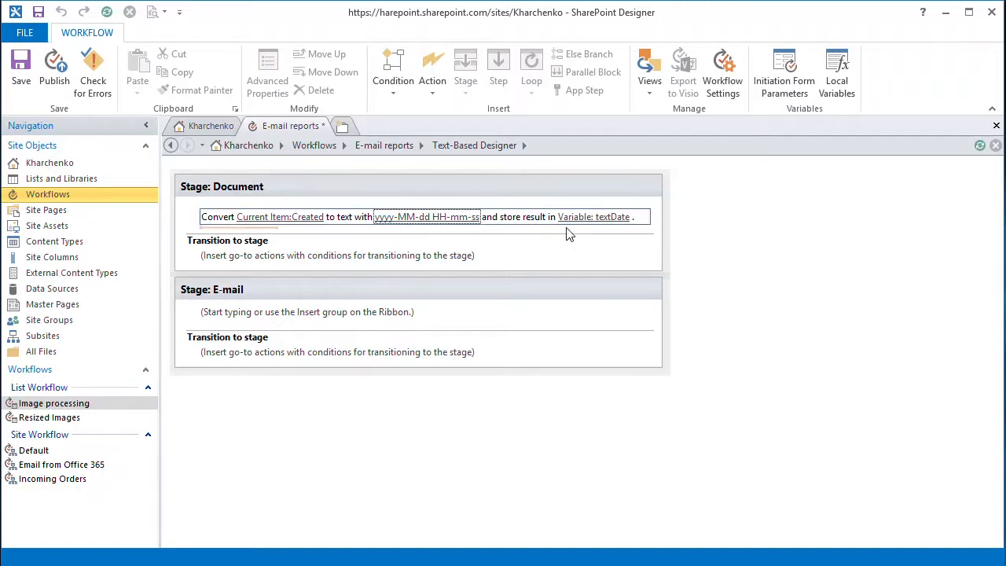
{"action": "left_click", "coordinate": [235, 233]}
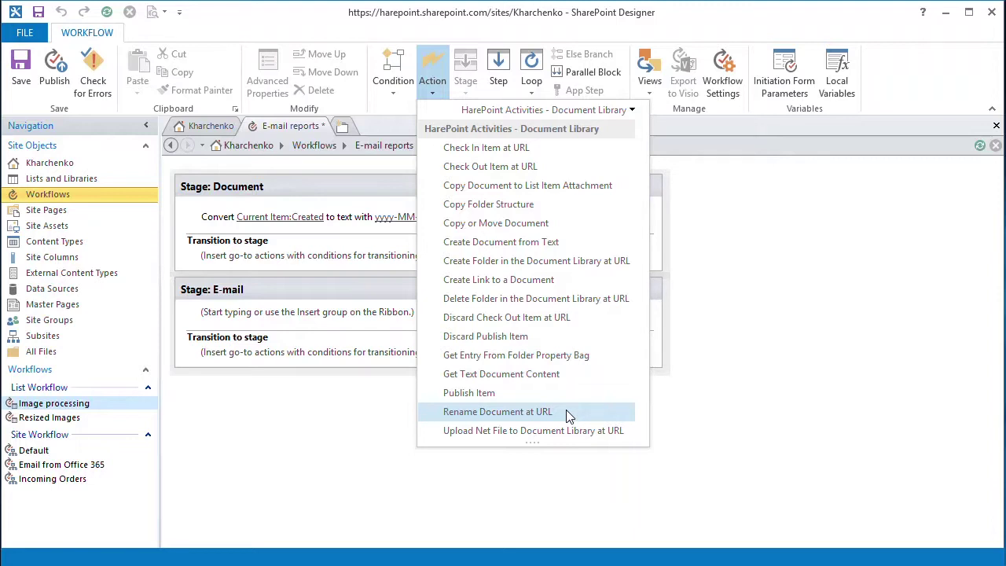
- Add a Rename Document at URL step using Current Item:Encoded Absolute URL as the address
{"action": "left_click", "coordinate": [496, 413]}
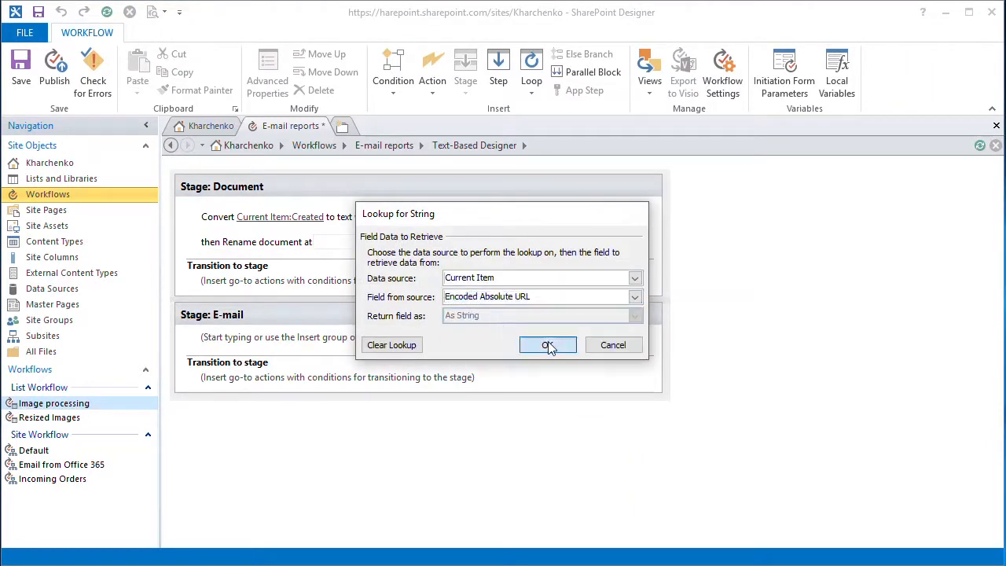
{"action": "left_click", "coordinate": [547, 344]}
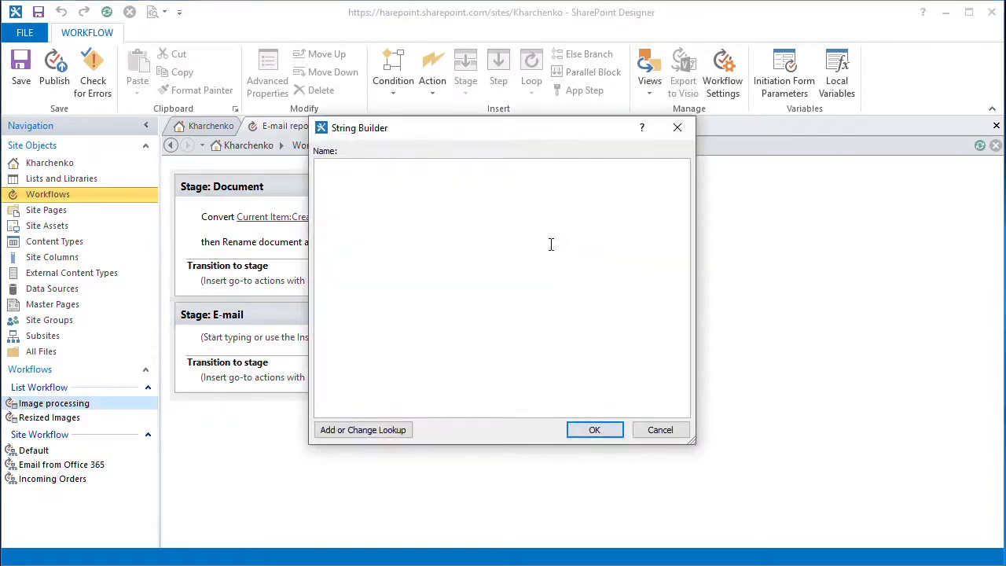
{"action": "left_click", "coordinate": [362, 429]}
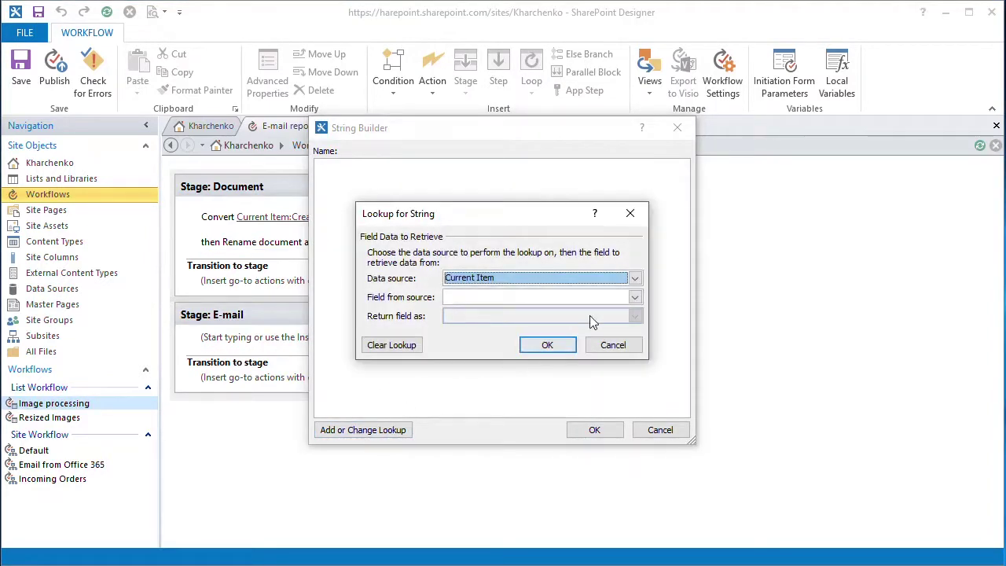
{"action": "left_click", "coordinate": [636, 296]}
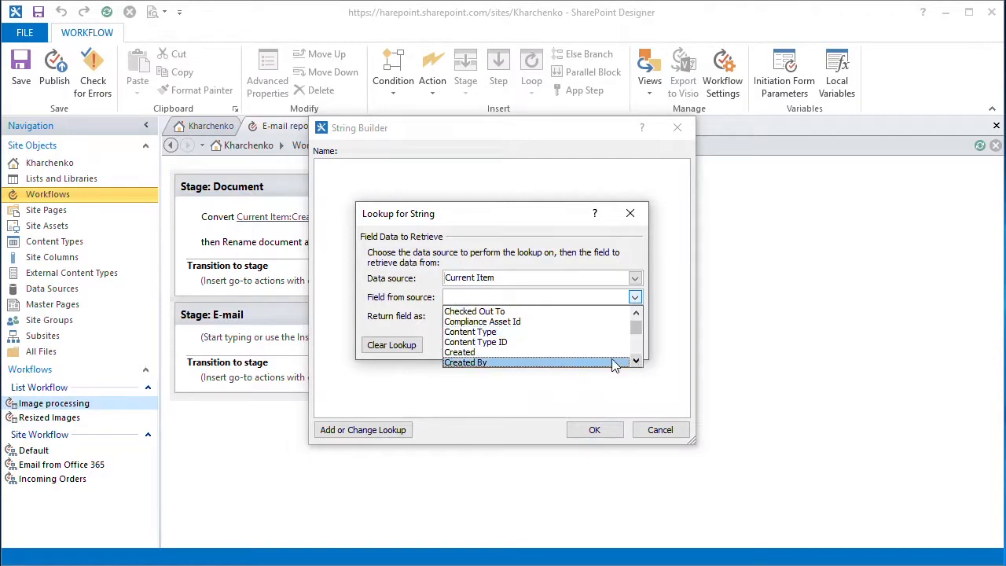
- Build the new document name from Created By and Variable: textDate
{"action": "left_click", "coordinate": [465, 361]}
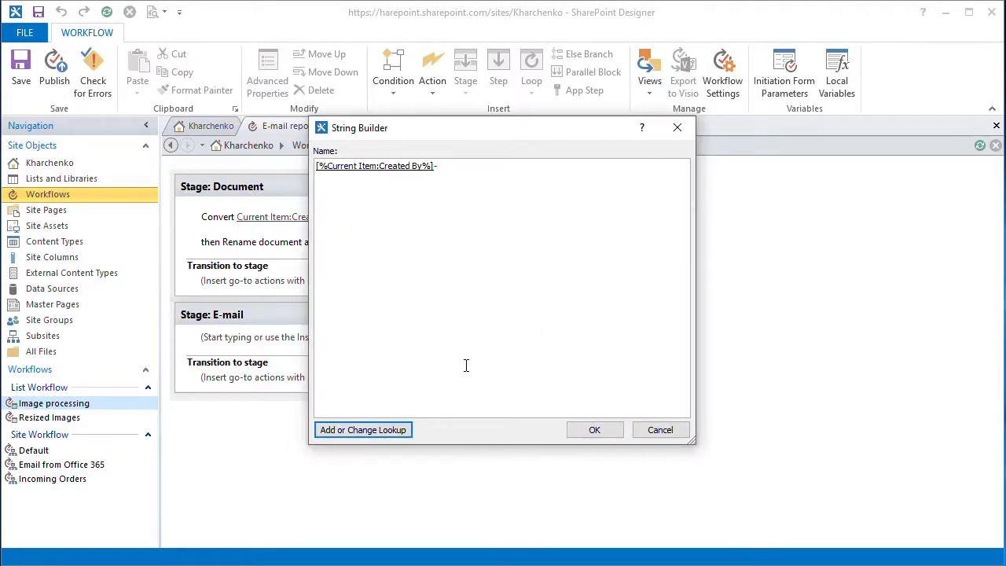
{"action": "left_click", "coordinate": [362, 429]}
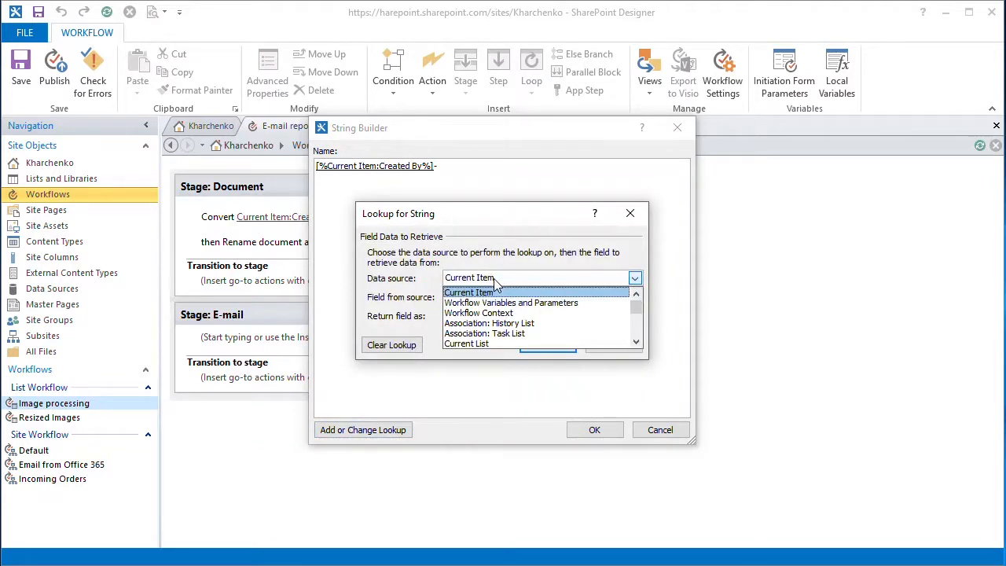
{"action": "left_click", "coordinate": [509, 302]}
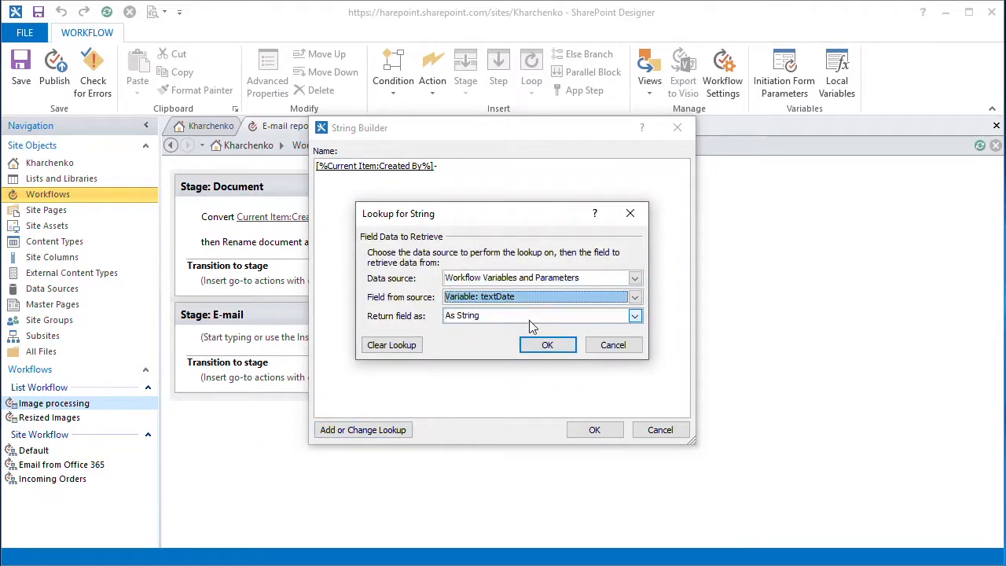
{"action": "left_click", "coordinate": [547, 345]}
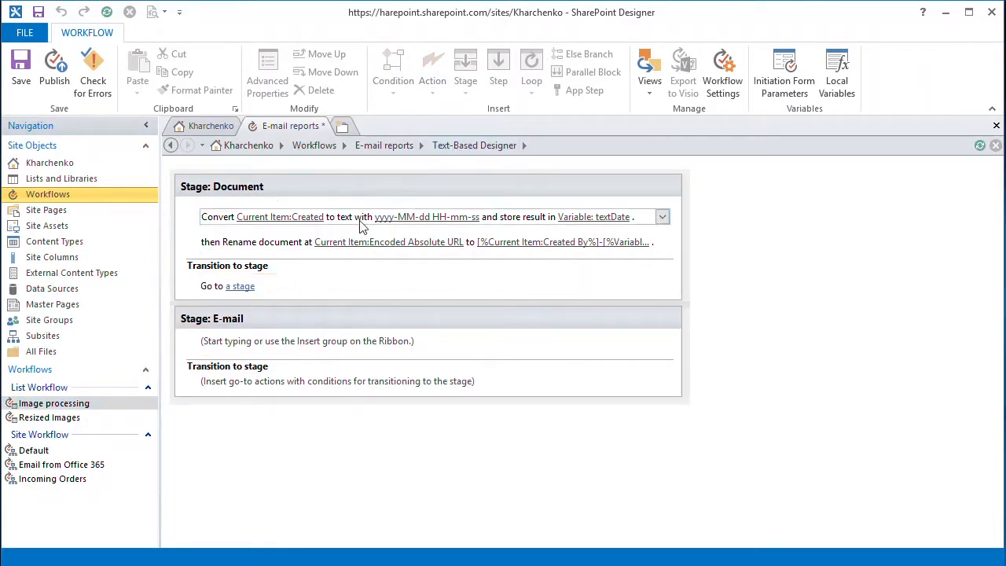
- Insert the HarePoint Set Authentication action into the E-mail stage
{"action": "left_click", "coordinate": [241, 286]}
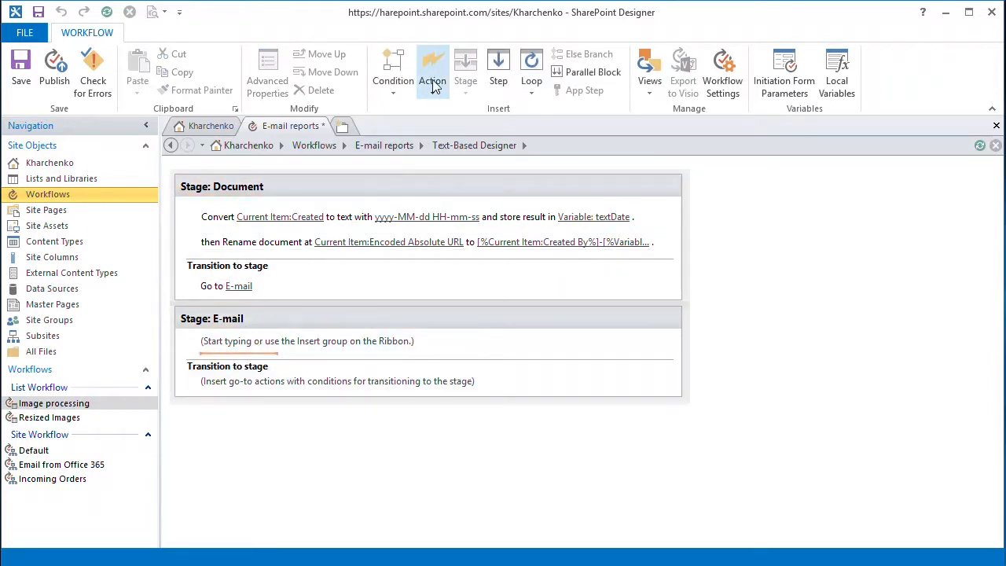
{"action": "left_click", "coordinate": [433, 71]}
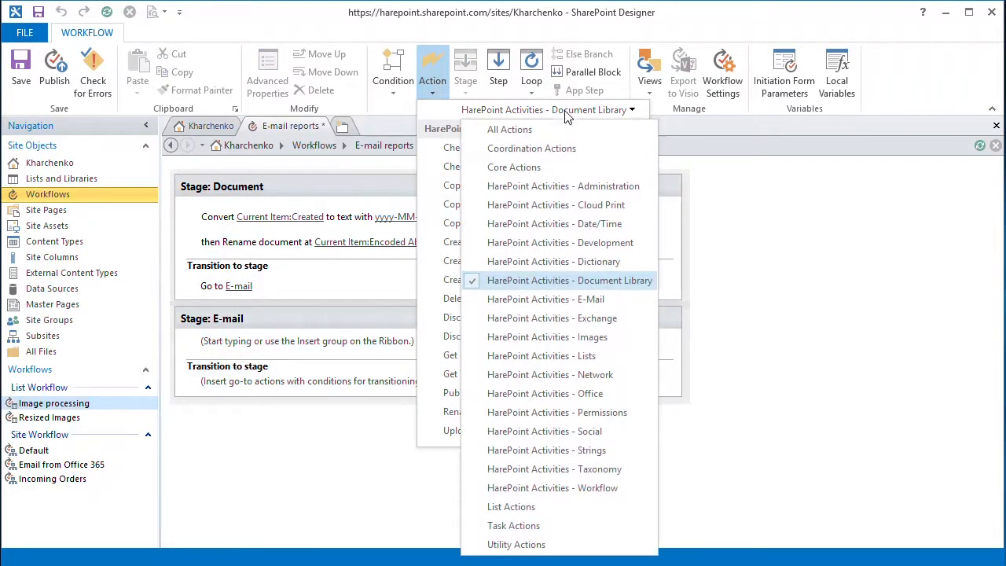
{"action": "mouse_move", "coordinate": [554, 469]}
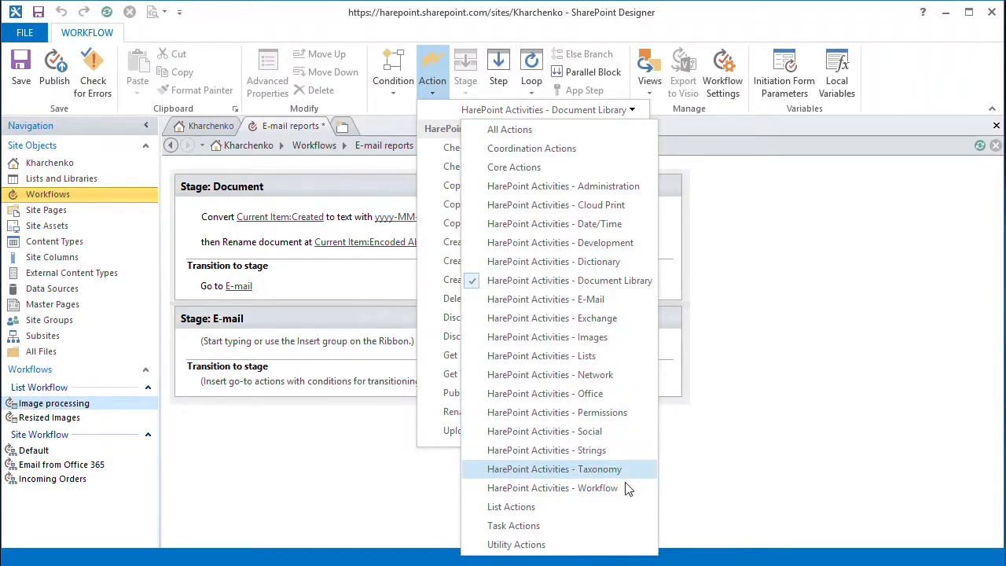
{"action": "left_click", "coordinate": [553, 487]}
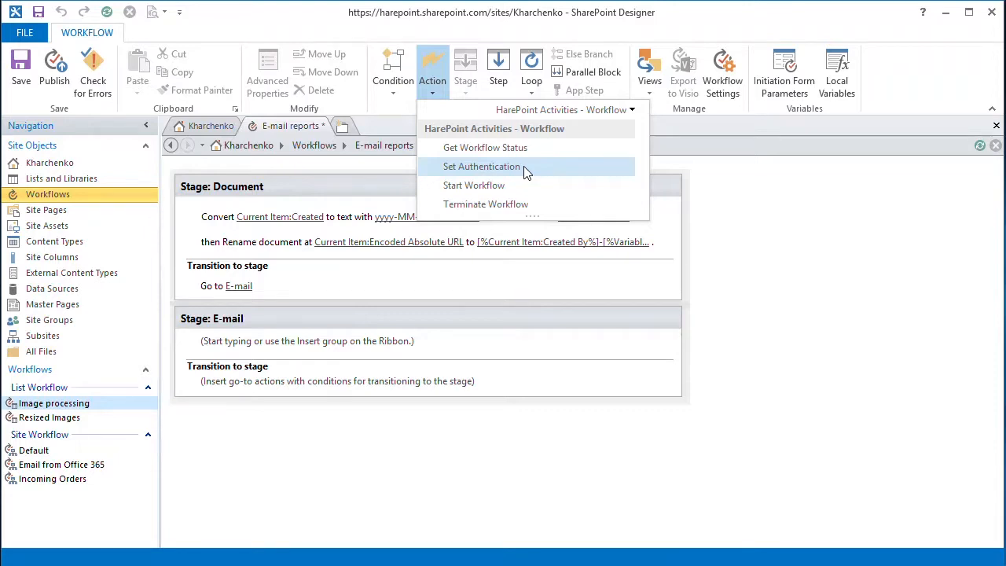
{"action": "left_click", "coordinate": [482, 166]}
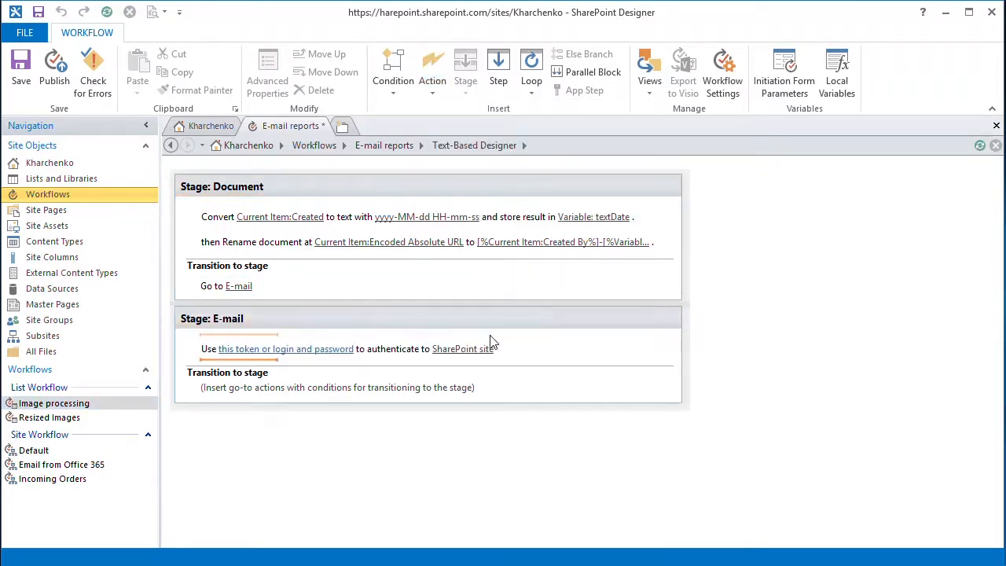
- Review the authentication target choices, leaving it at SharePoint site for now
{"action": "left_click", "coordinate": [510, 350]}
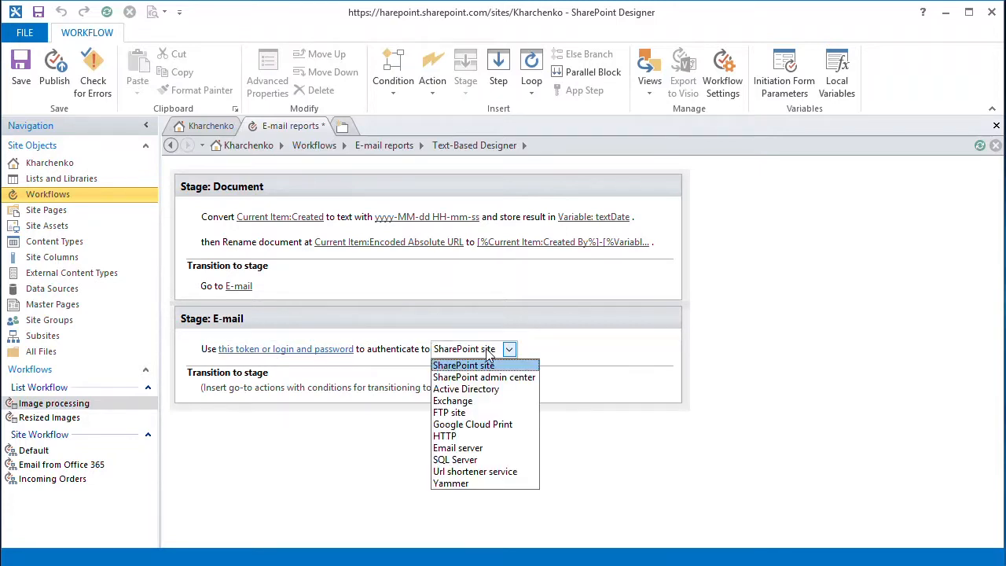
{"action": "left_click", "coordinate": [464, 364]}
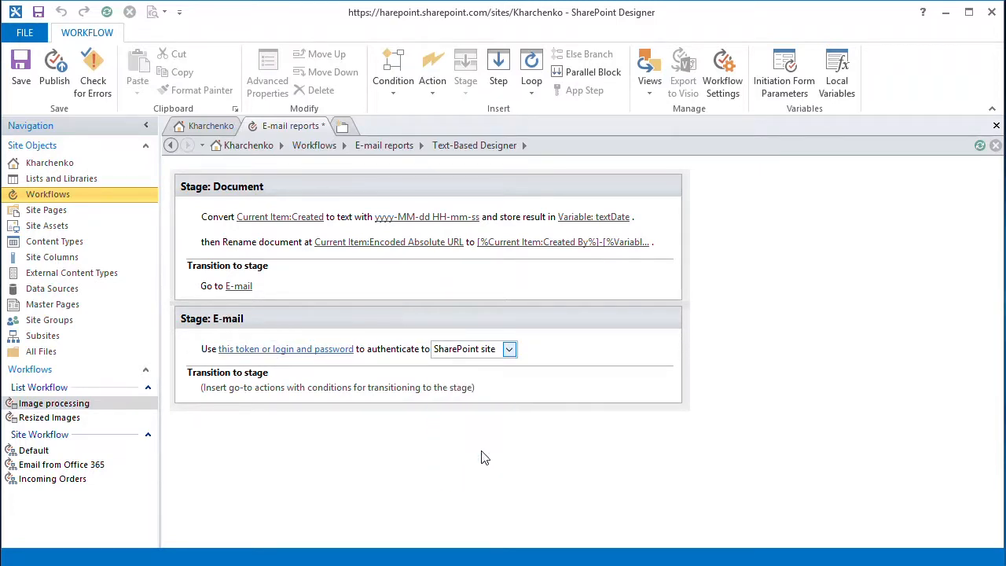
{"action": "left_click", "coordinate": [509, 349]}
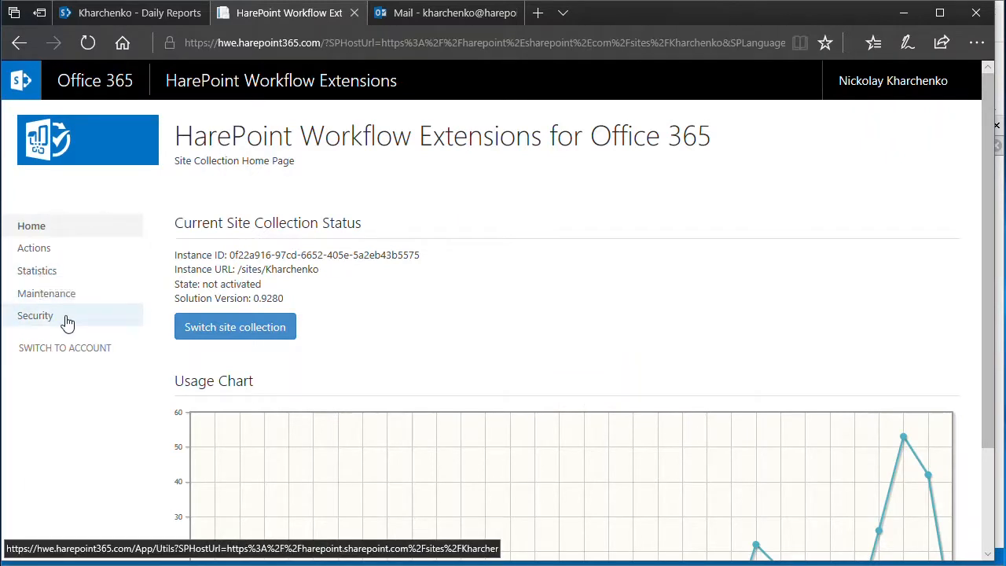
- In HarePoint Security settings, start the Login and Password encryption
{"action": "left_click", "coordinate": [35, 314]}
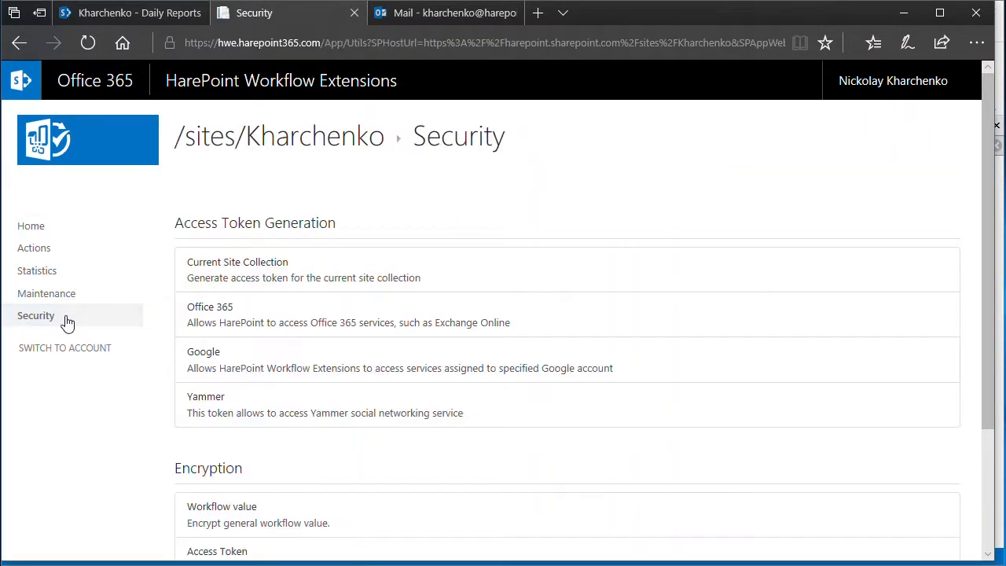
{"action": "scroll", "scroll_direction": "down", "scroll_amount": 3}
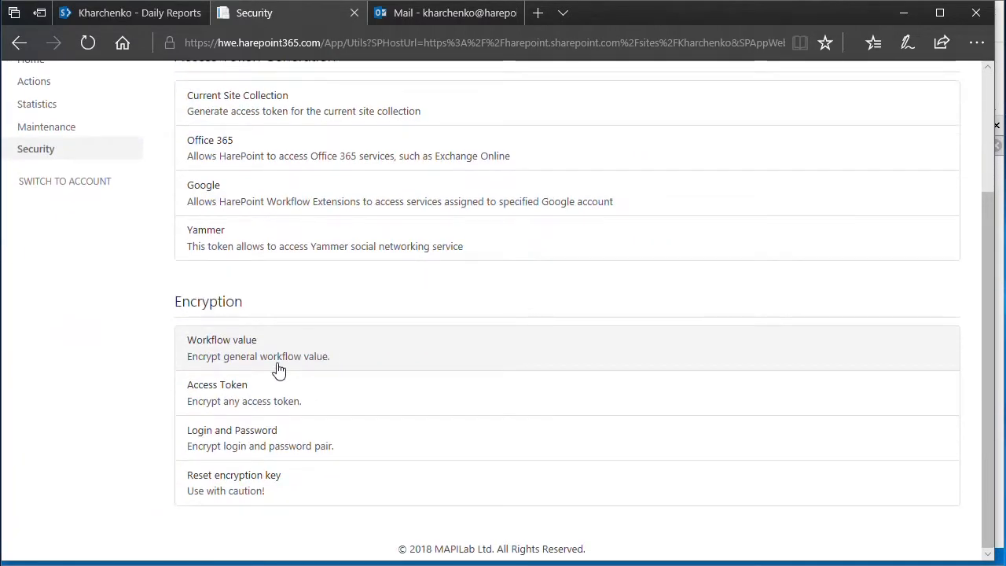
{"action": "left_click", "coordinate": [233, 438]}
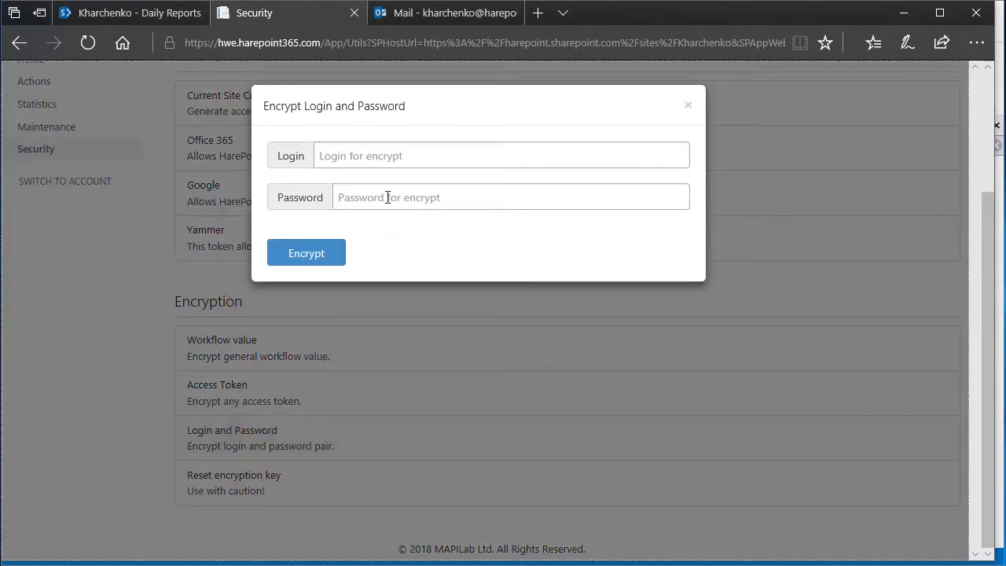
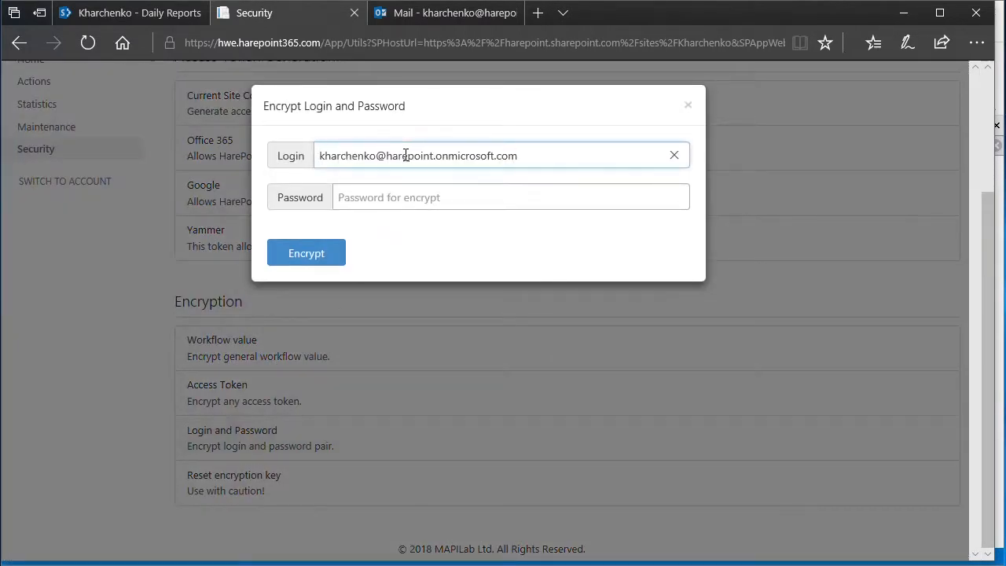
{"action": "left_click", "coordinate": [511, 198]}
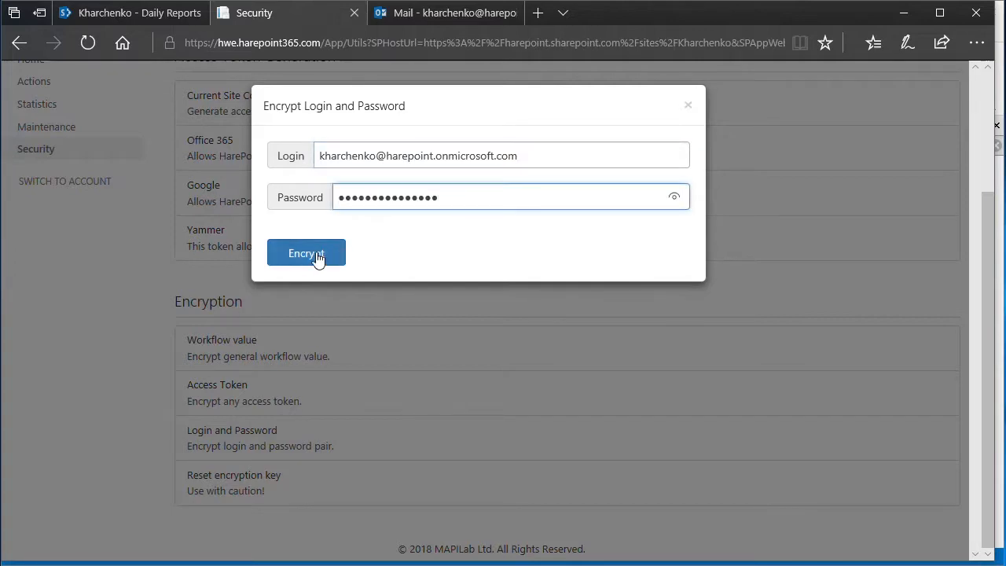
{"action": "left_click", "coordinate": [305, 251]}
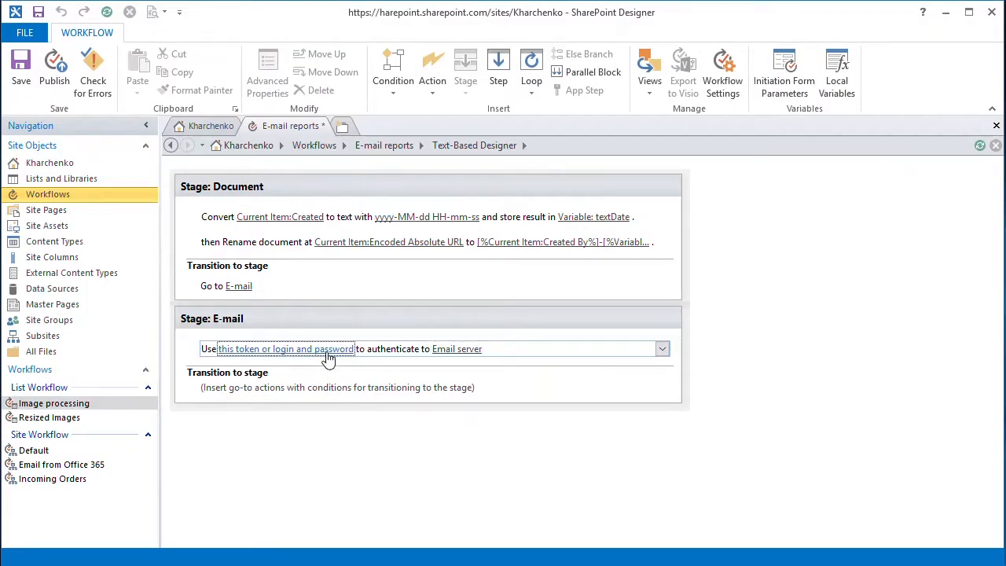
- Paste the encrypted token into the authentication step and add Set SMTP Server Options for smtp.office365.com
{"action": "left_click", "coordinate": [287, 349]}
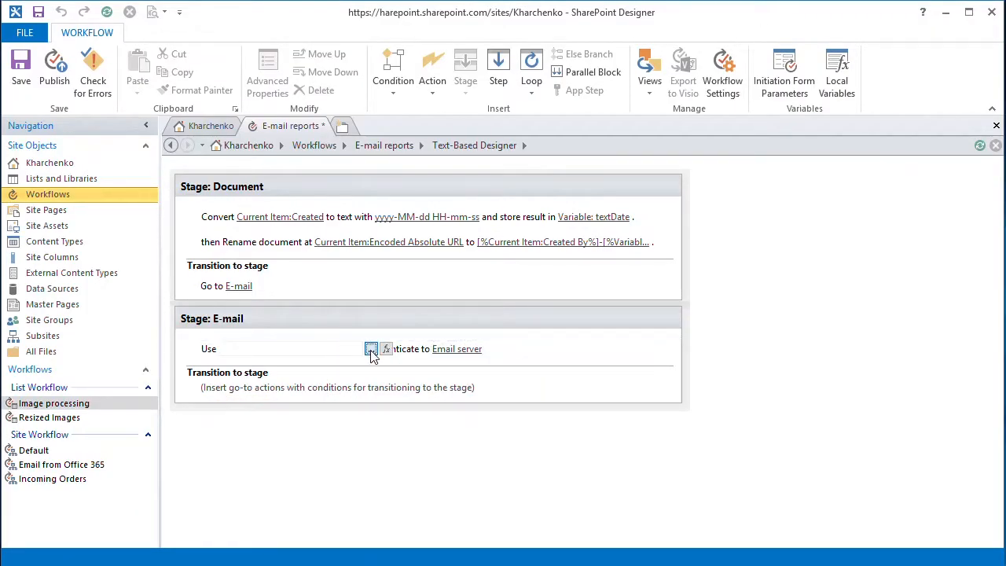
{"action": "left_click", "coordinate": [371, 349]}
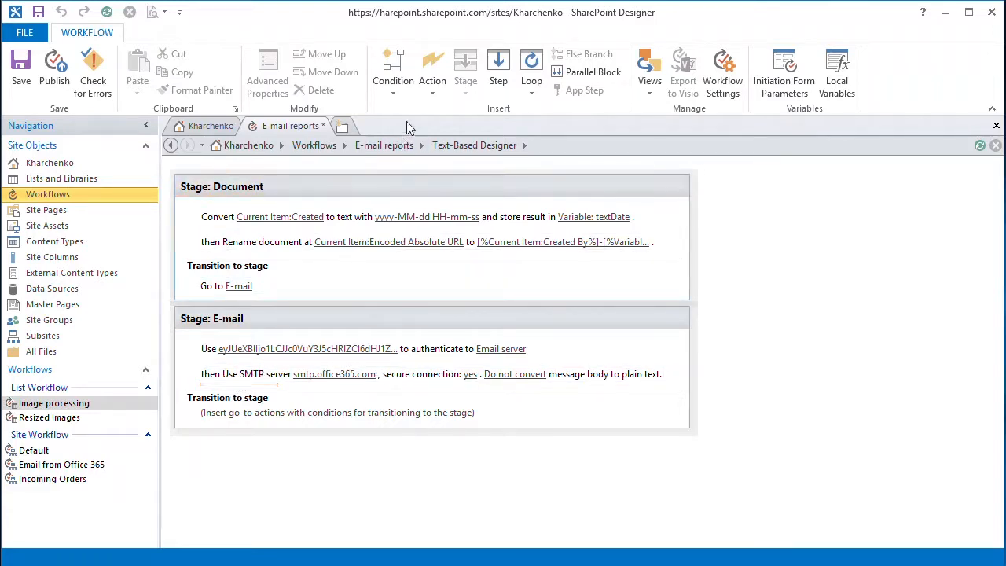
{"action": "left_click", "coordinate": [432, 71]}
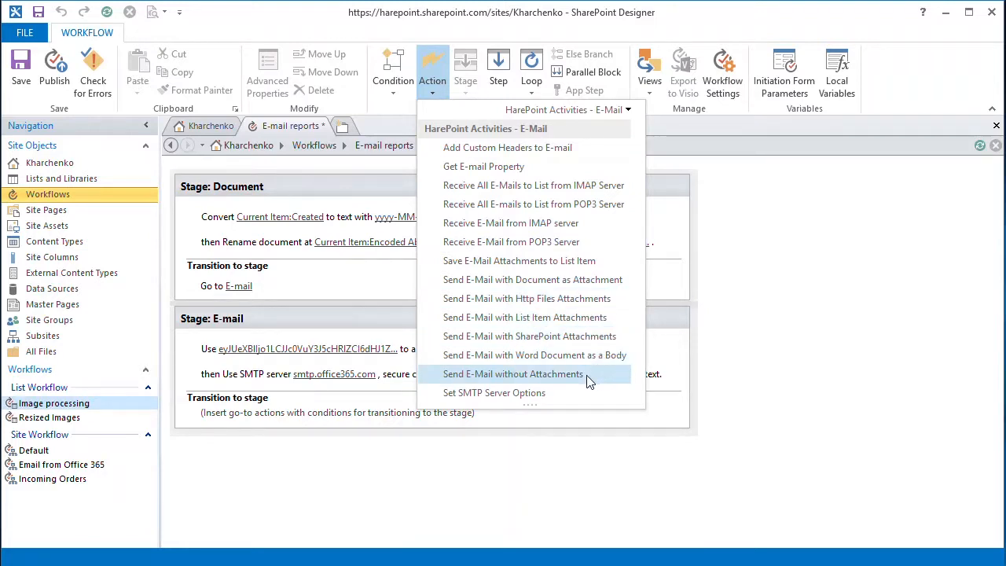
{"action": "left_click", "coordinate": [513, 375]}
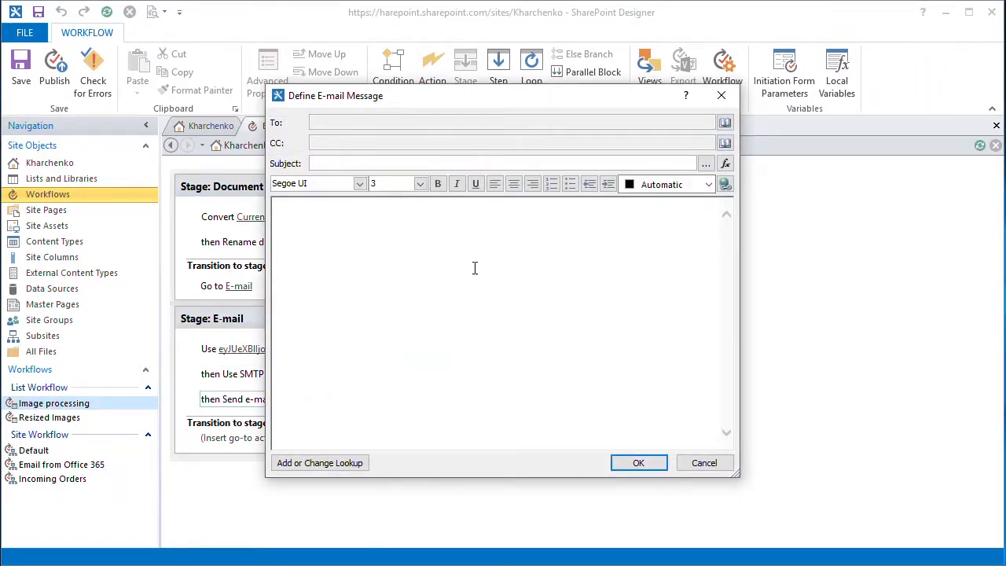
{"action": "left_click", "coordinate": [724, 122]}
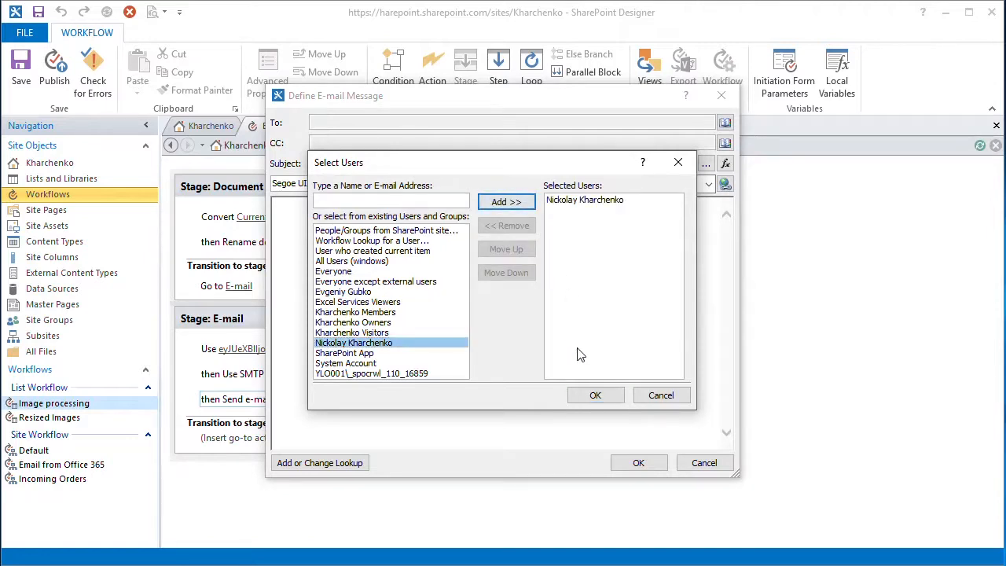
{"action": "left_click", "coordinate": [594, 394]}
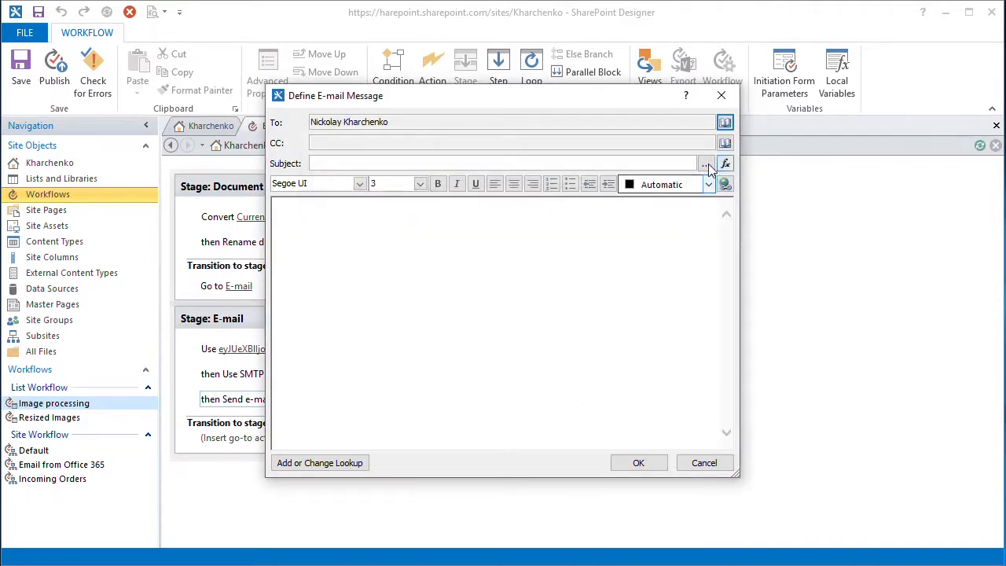
- Build the subject with a Created By lookup from the current item
{"action": "left_click", "coordinate": [704, 162]}
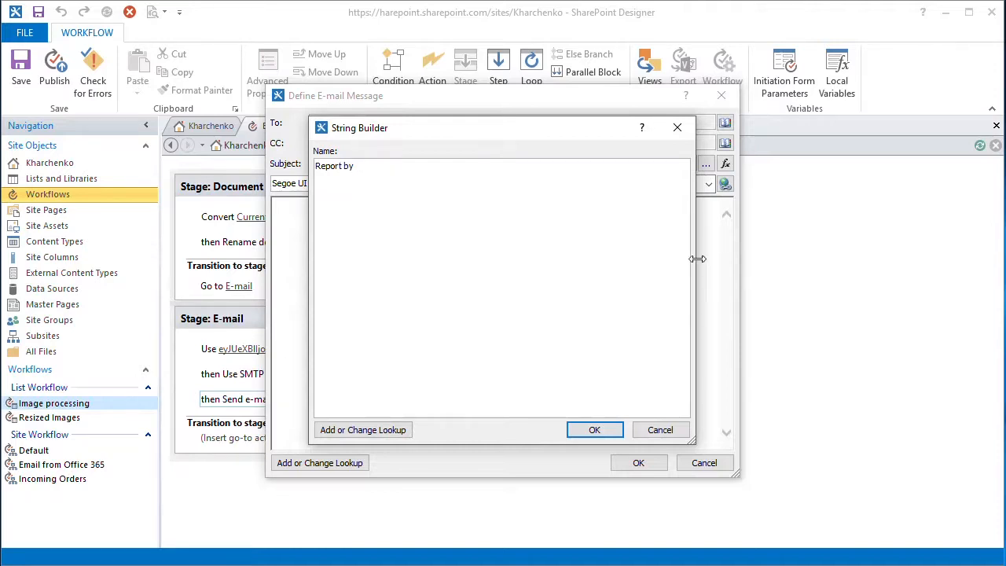
{"action": "left_click", "coordinate": [362, 429]}
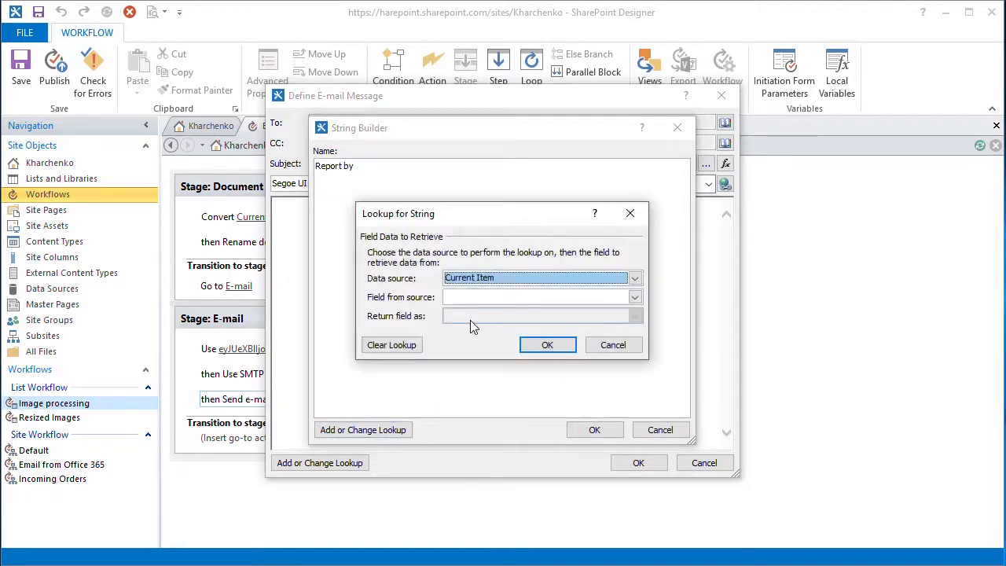
{"action": "left_click", "coordinate": [635, 296]}
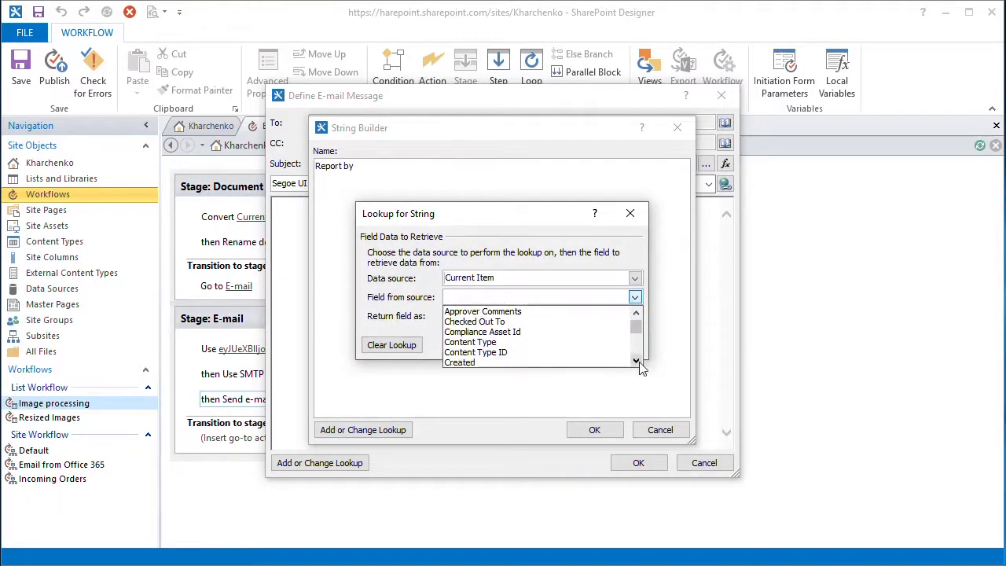
{"action": "left_click", "coordinate": [459, 362]}
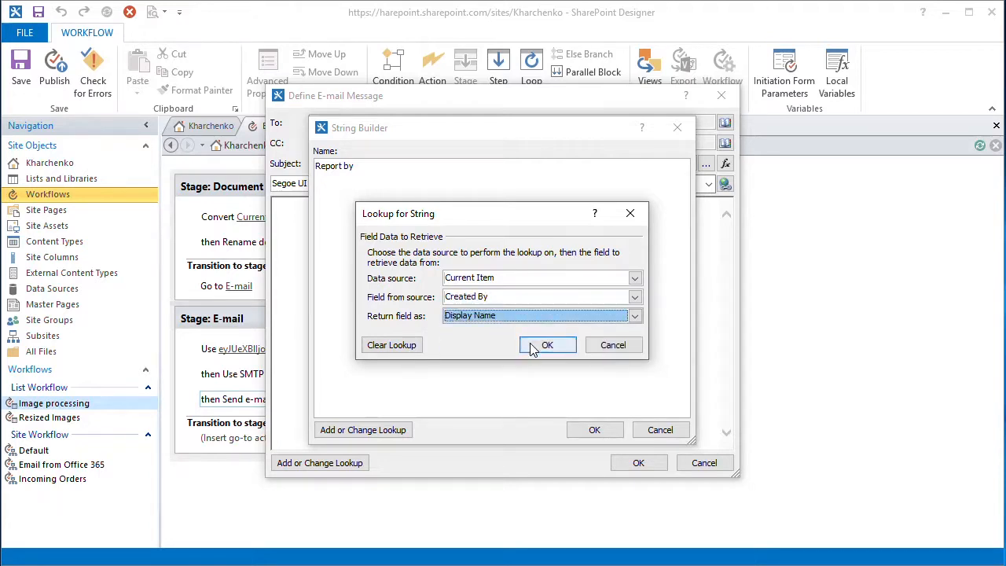
{"action": "left_click", "coordinate": [547, 345]}
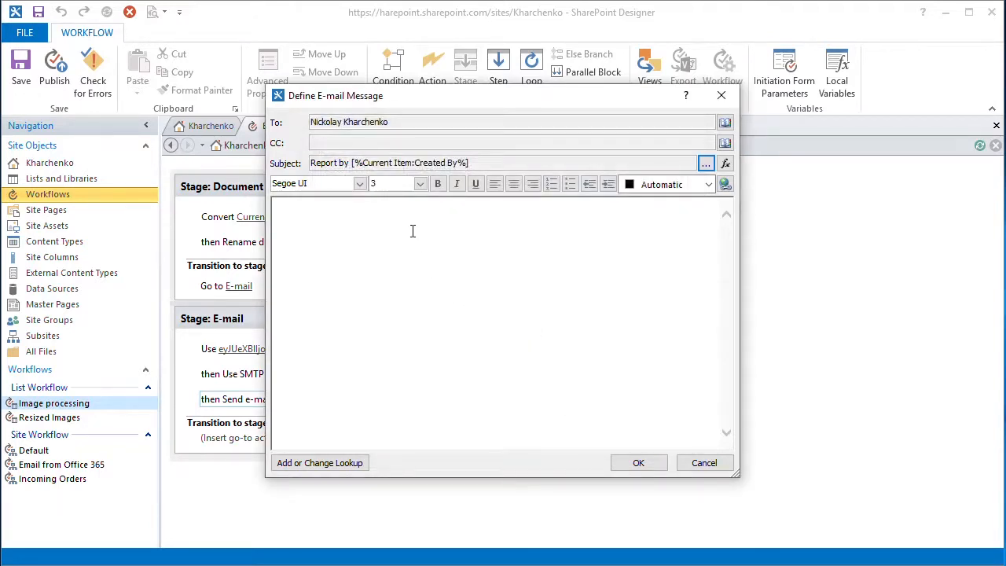
- Write the body 'Uploaded at:' followed by the Created date as a short date
{"action": "type", "text": "Uploaded a"}
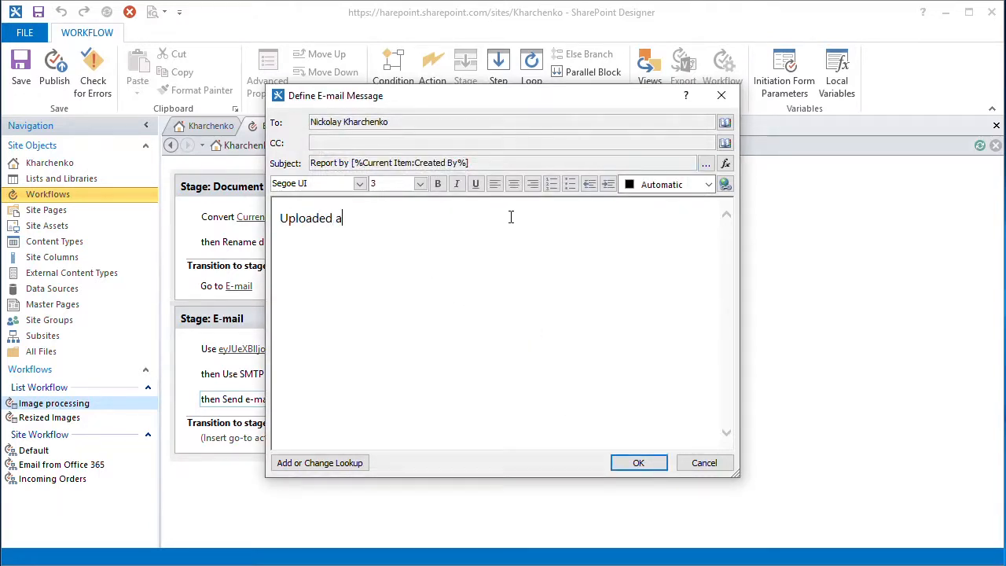
{"action": "left_click", "coordinate": [319, 462]}
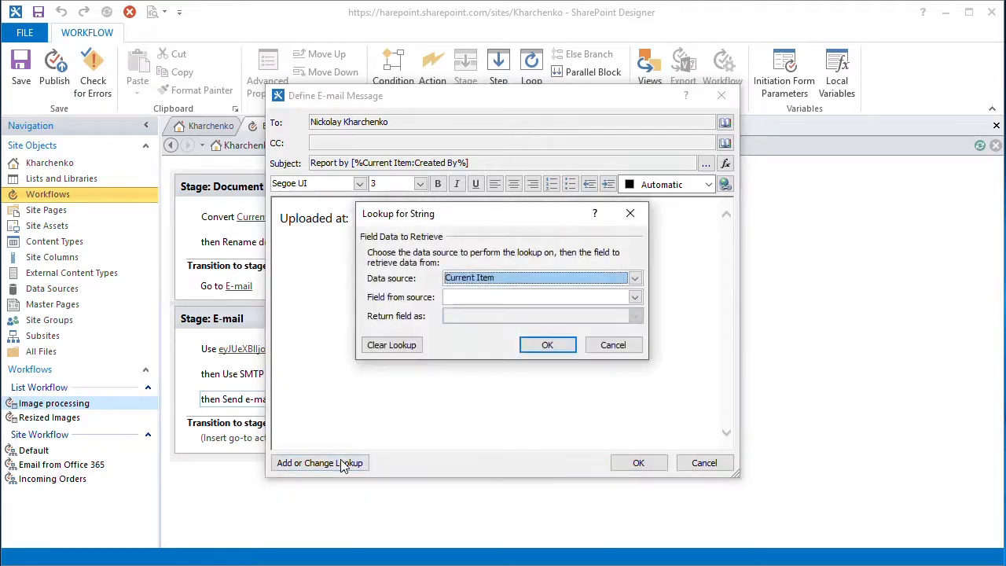
{"action": "left_click", "coordinate": [636, 315]}
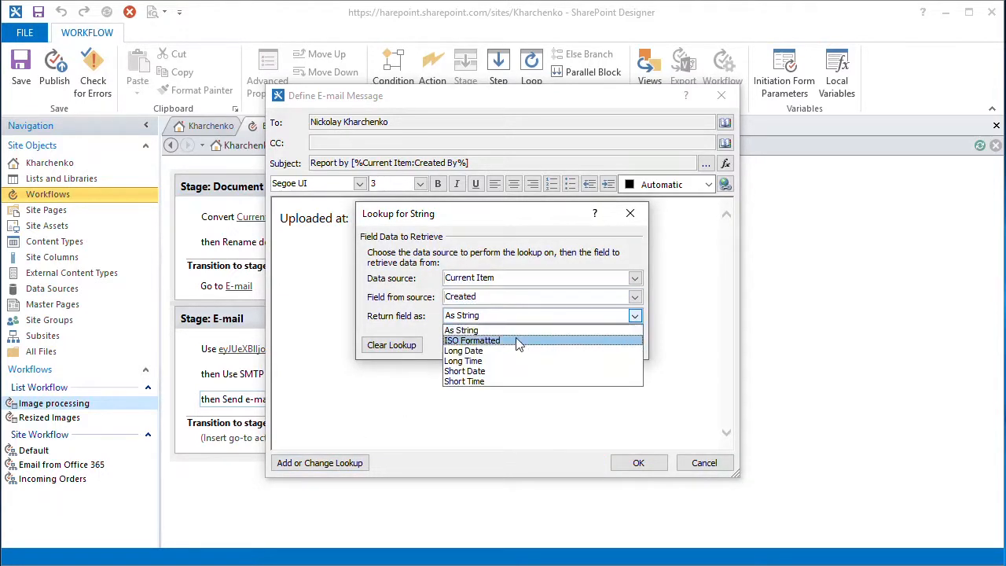
{"action": "left_click", "coordinate": [639, 463]}
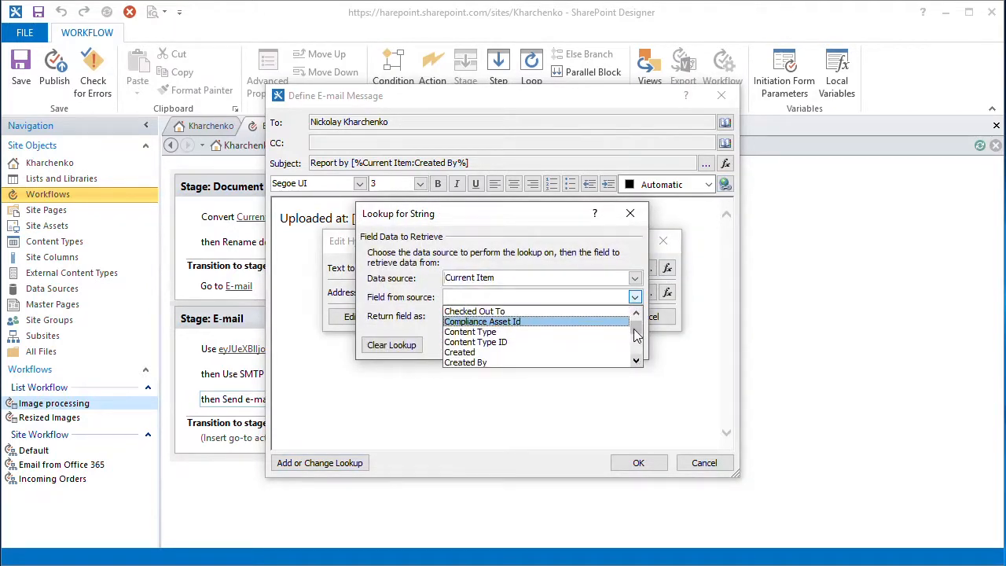
- Insert a hyperlink to the document built from Encoded Absolute URL with web=1
{"action": "left_click", "coordinate": [638, 463]}
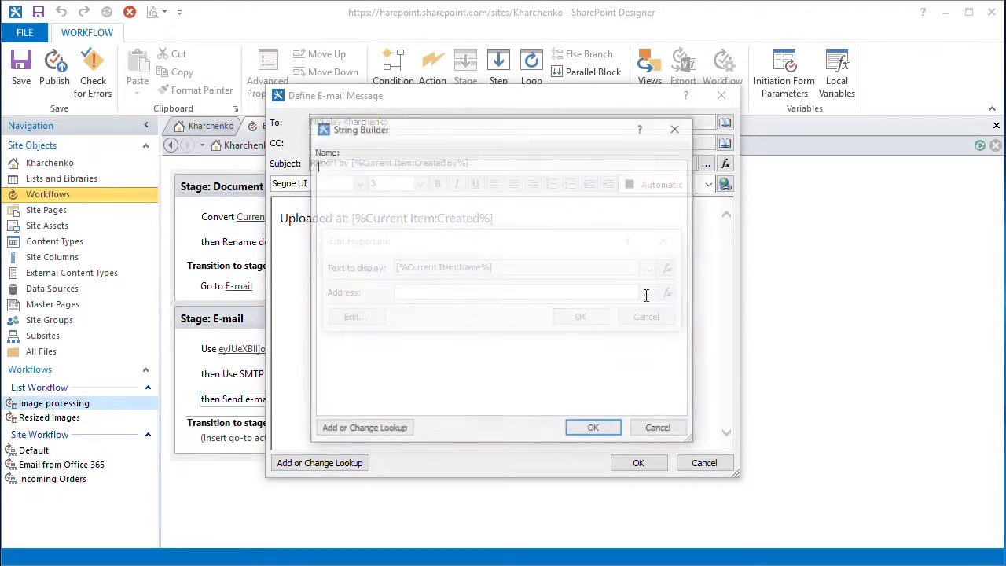
{"action": "left_click", "coordinate": [364, 429]}
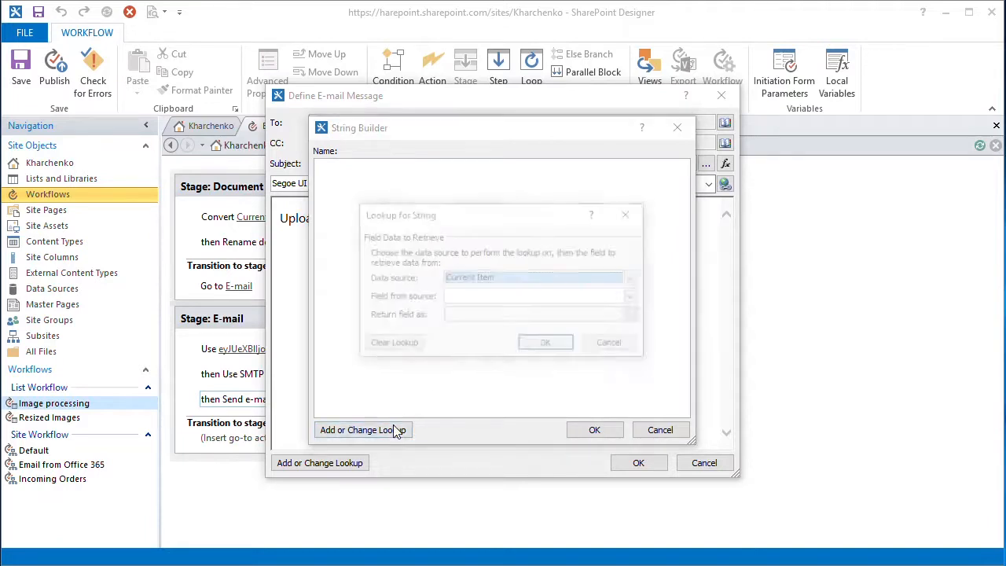
{"action": "left_click", "coordinate": [361, 430]}
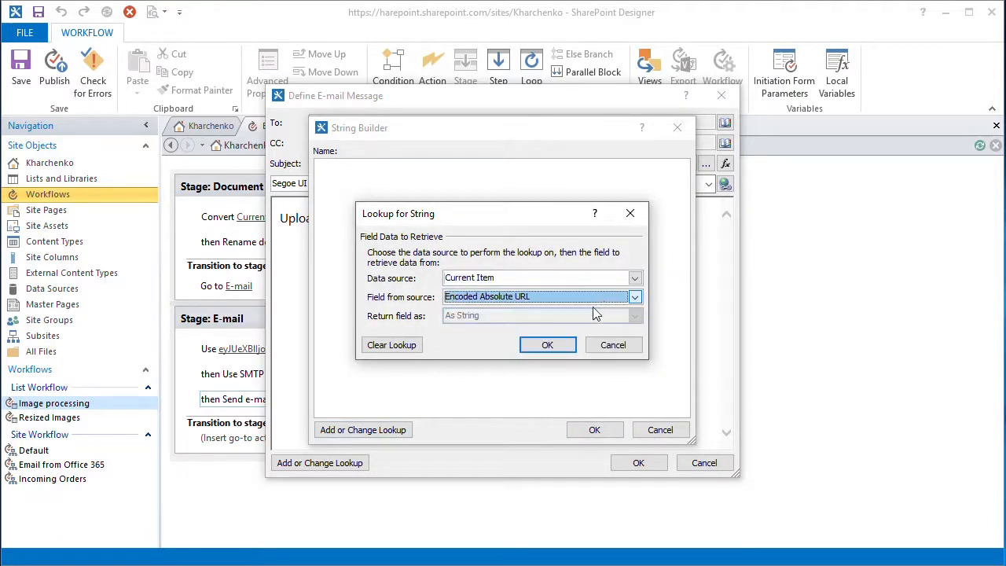
{"action": "left_click", "coordinate": [547, 345]}
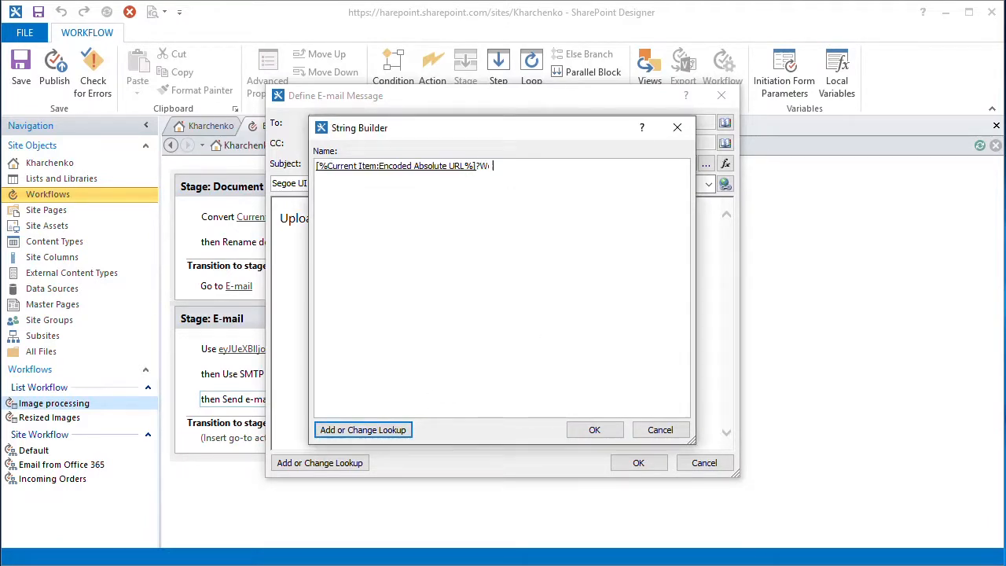
{"action": "type", "text": "eb=1"}
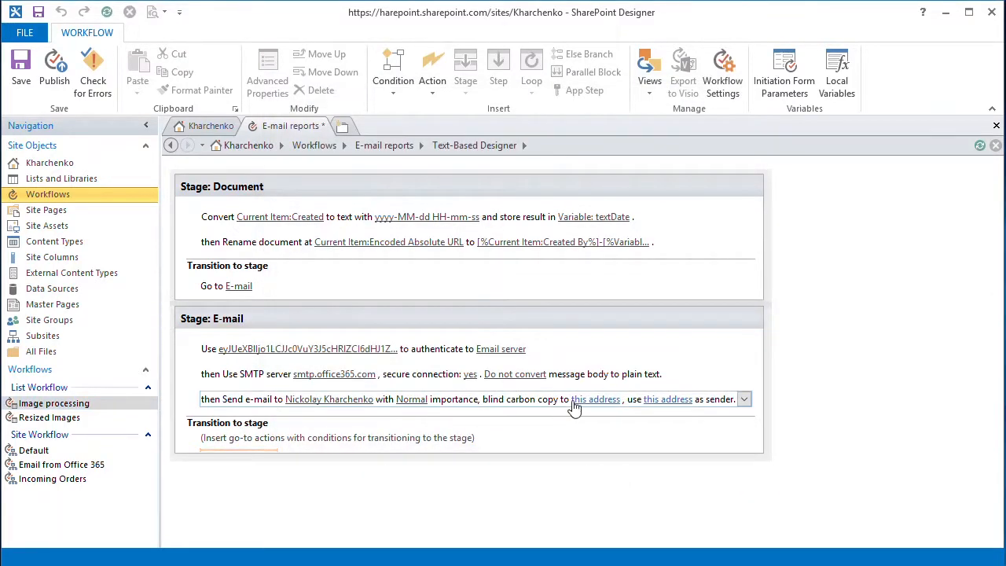
- Give the e-mail action a sender address via the String Builder
{"action": "left_click", "coordinate": [667, 399]}
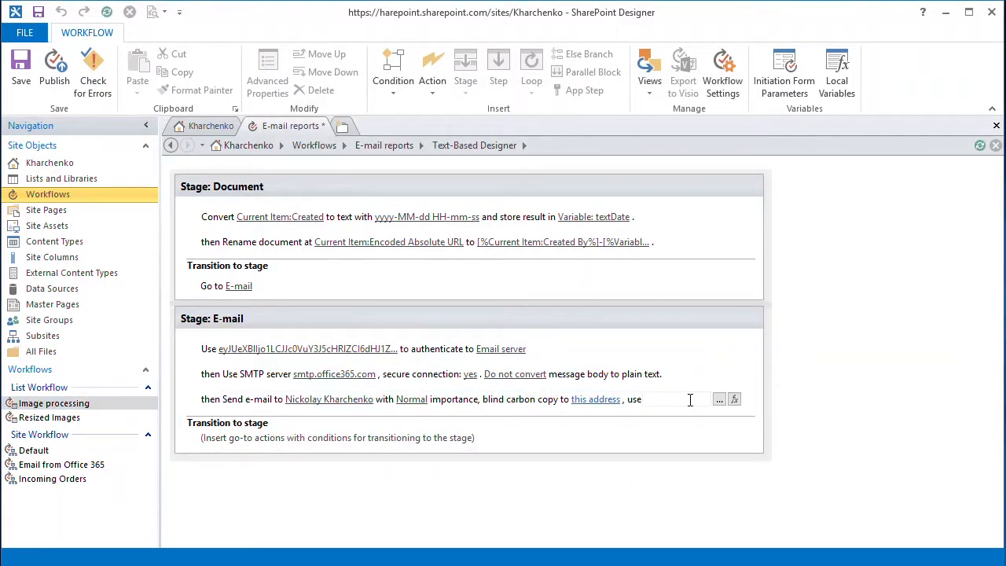
{"action": "left_click", "coordinate": [717, 400]}
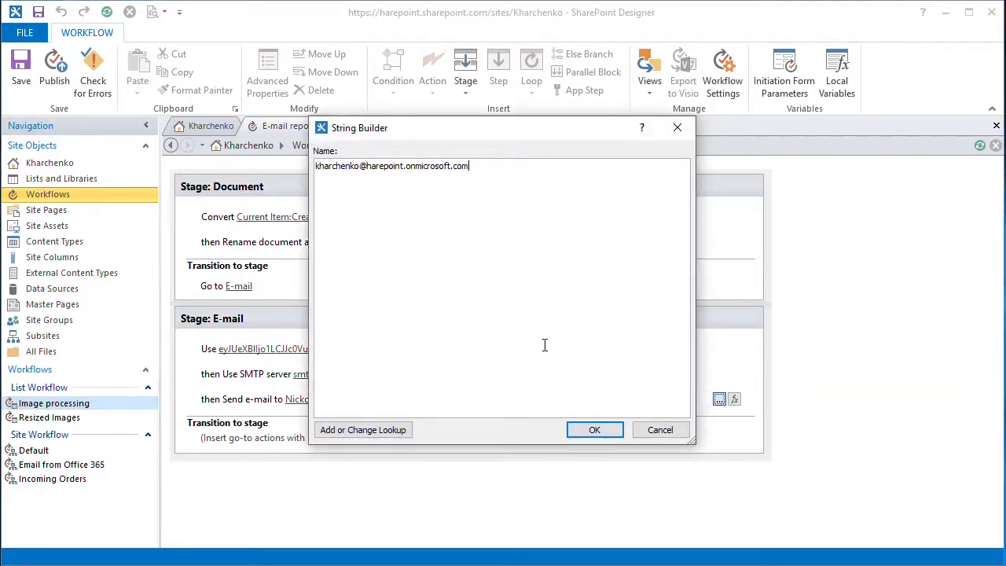
{"action": "left_click", "coordinate": [594, 429]}
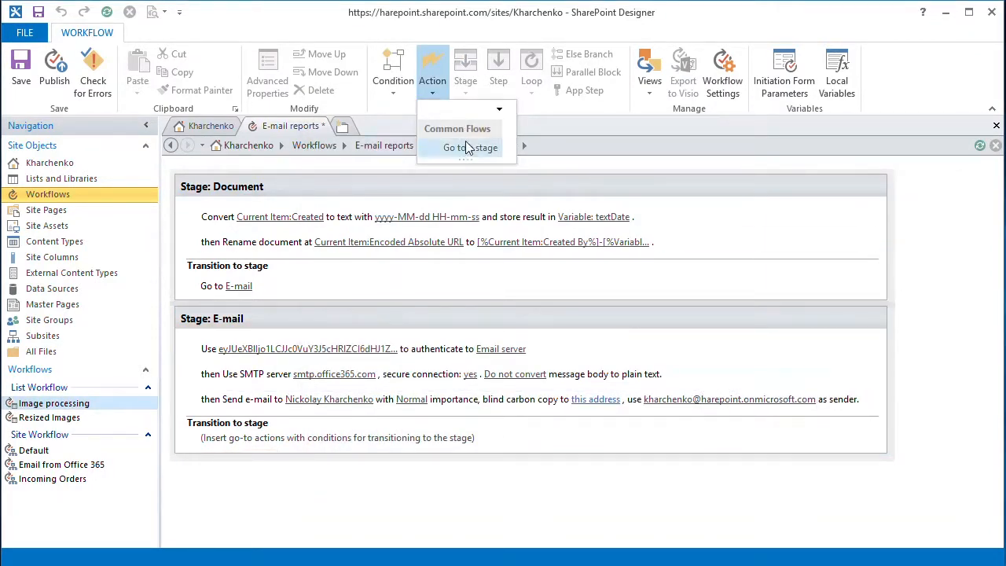
- End the E-mail stage with a Go to End of Workflow transition and save
{"action": "left_click", "coordinate": [472, 148]}
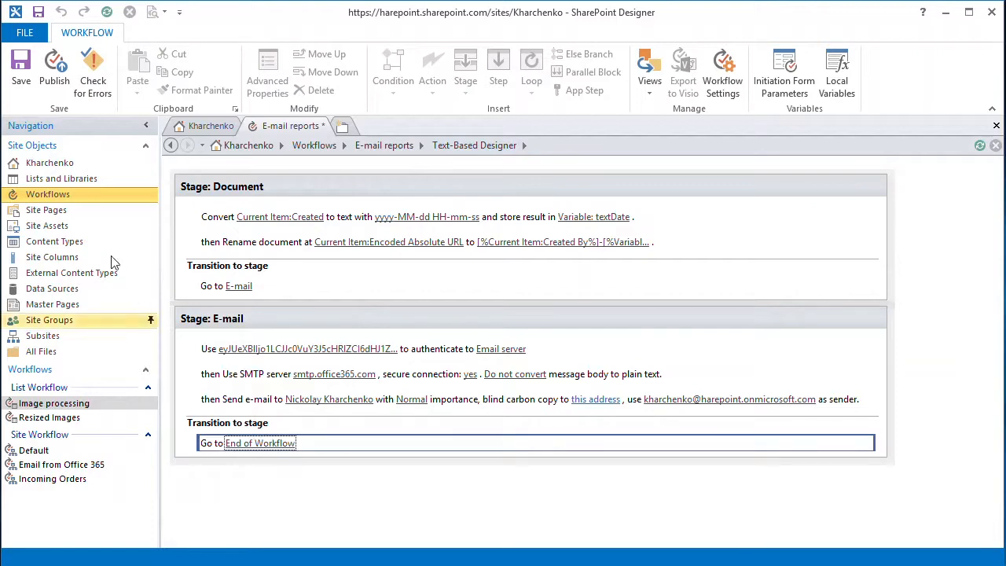
{"action": "left_click", "coordinate": [20, 71]}
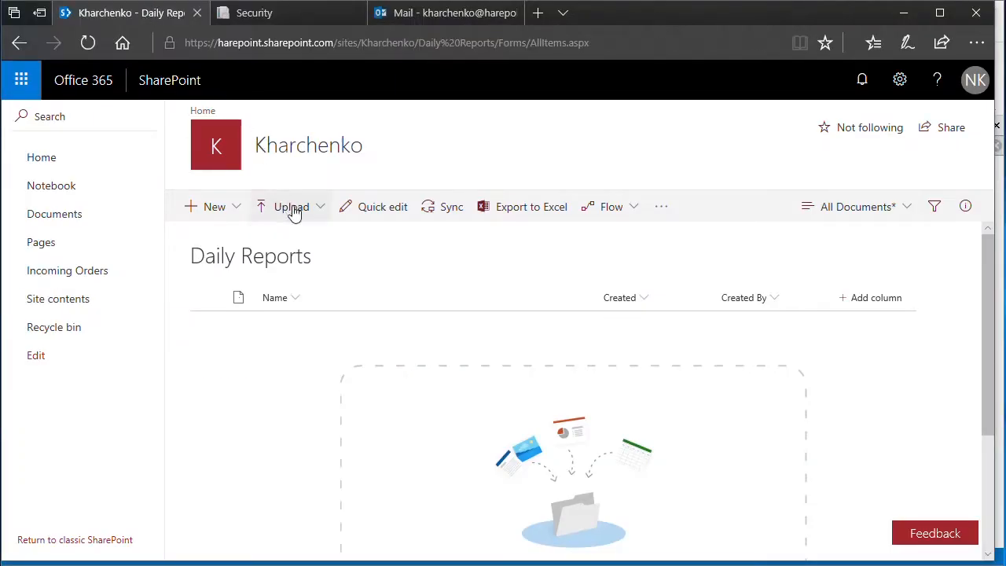
- Upload Sales report.xlsx to Daily Reports and view the E-mail workflow's status and history
{"action": "left_click", "coordinate": [293, 206]}
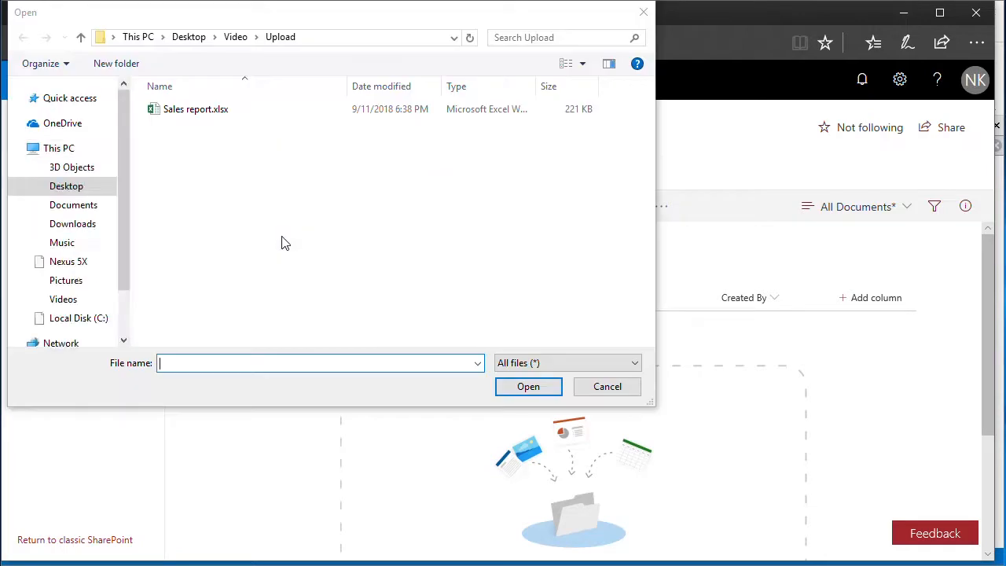
{"action": "left_click", "coordinate": [195, 108]}
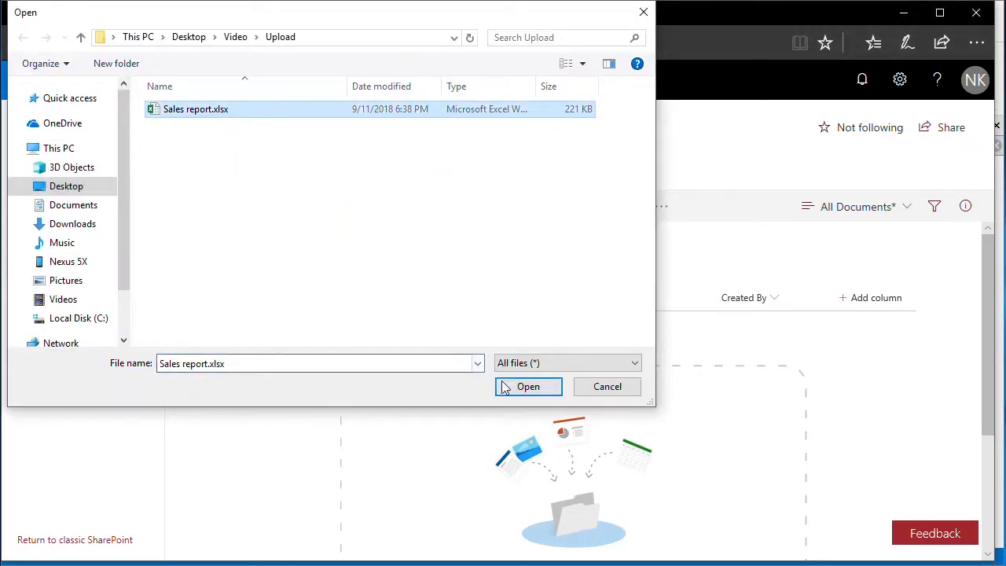
{"action": "left_click", "coordinate": [528, 387]}
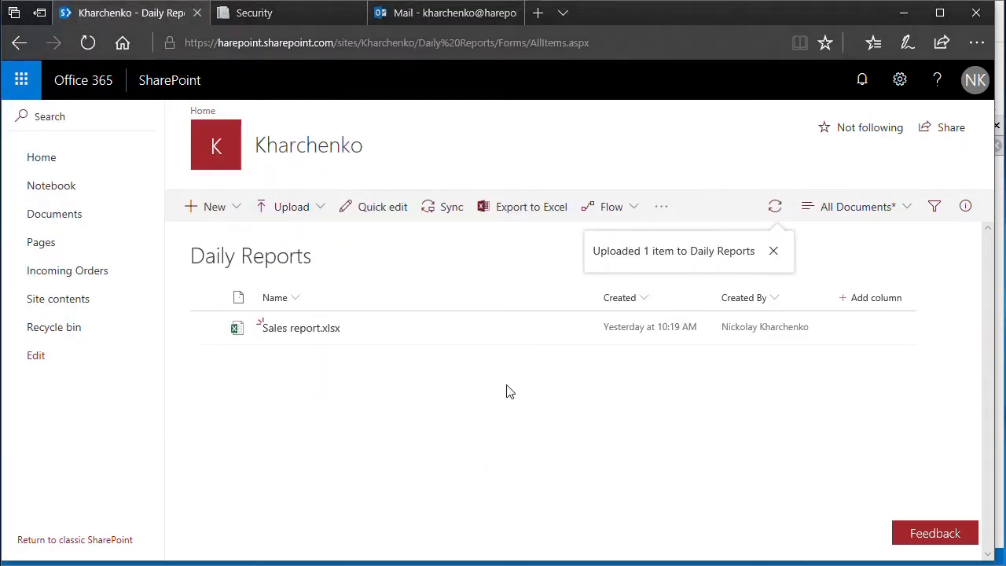
{"action": "mouse_move", "coordinate": [695, 318]}
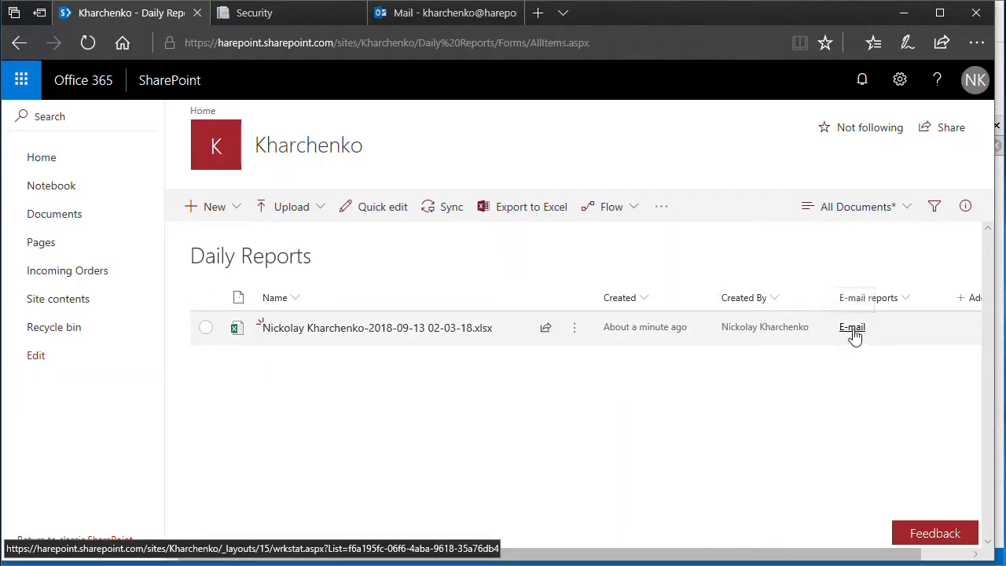
{"action": "left_click", "coordinate": [853, 327]}
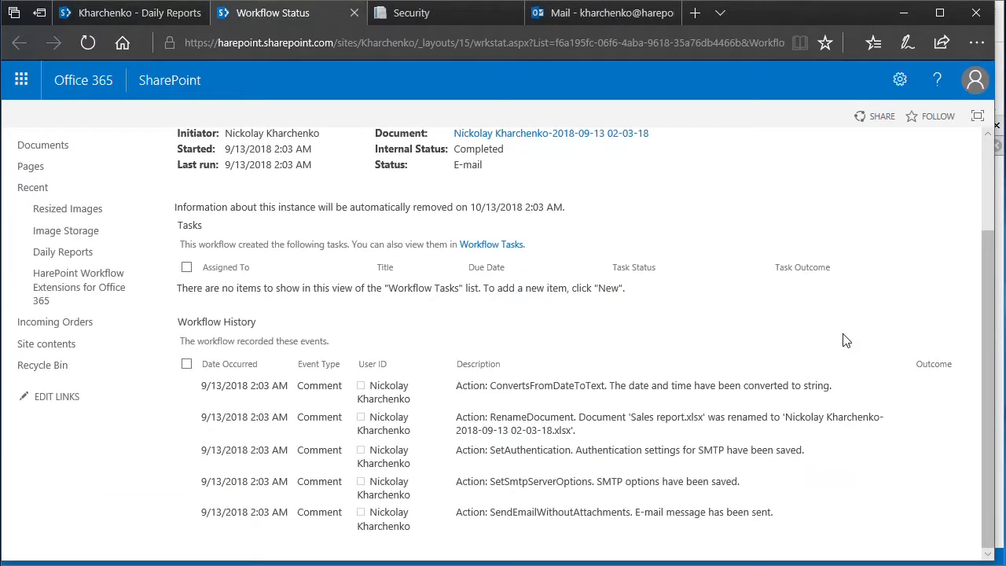
{"action": "mouse_move", "coordinate": [794, 428]}
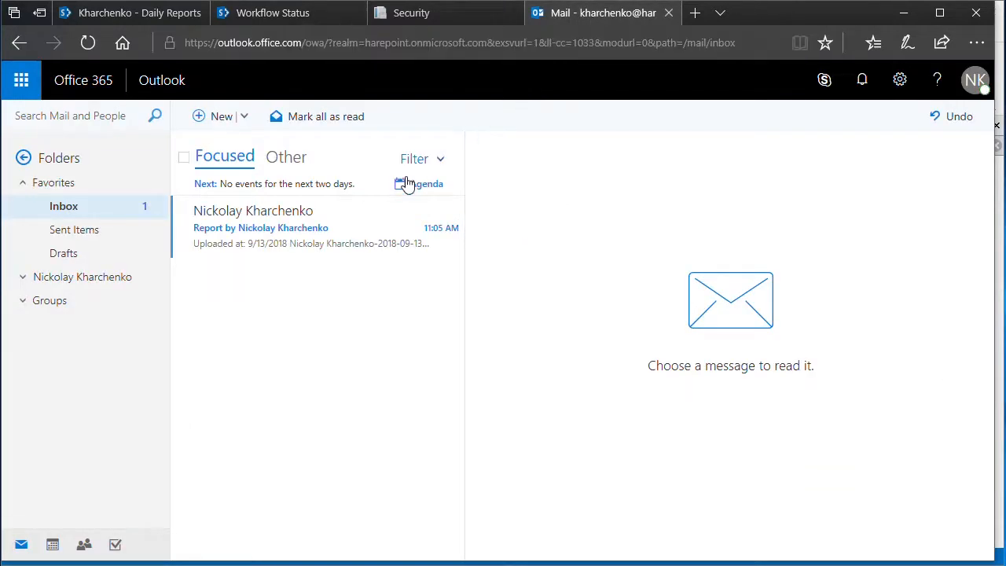
{"action": "mouse_move", "coordinate": [270, 239]}
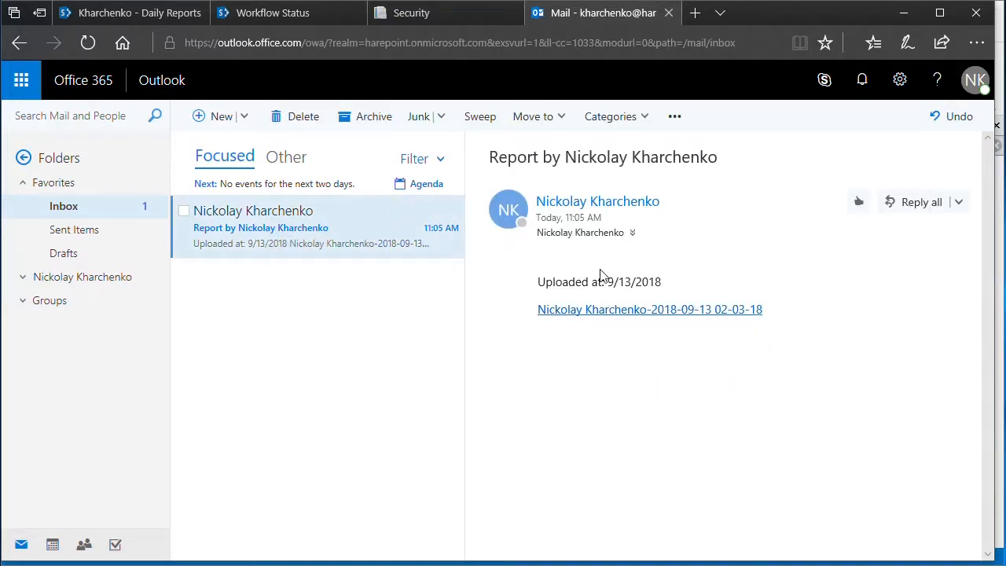
{"action": "mouse_move", "coordinate": [650, 309]}
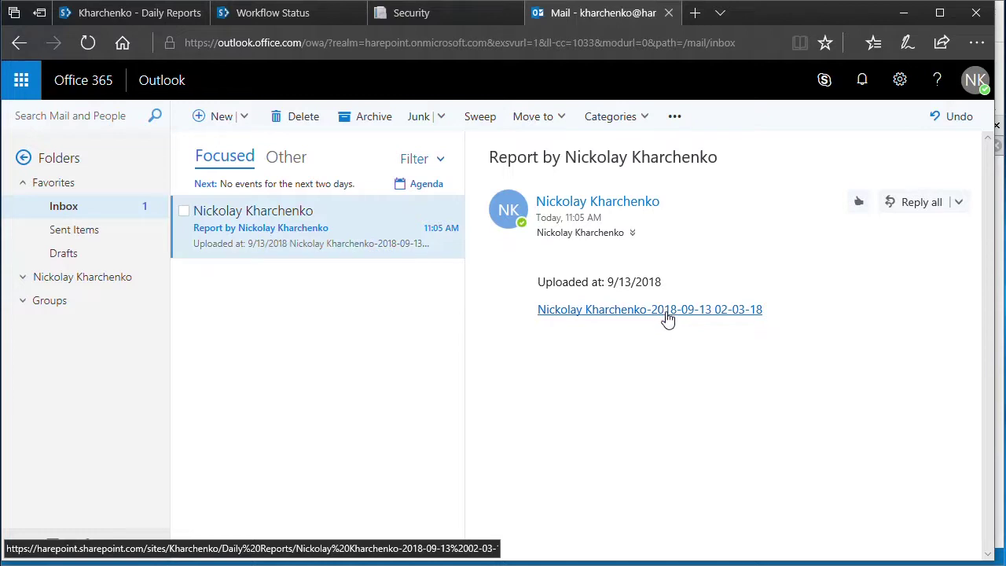
{"action": "left_click", "coordinate": [649, 308]}
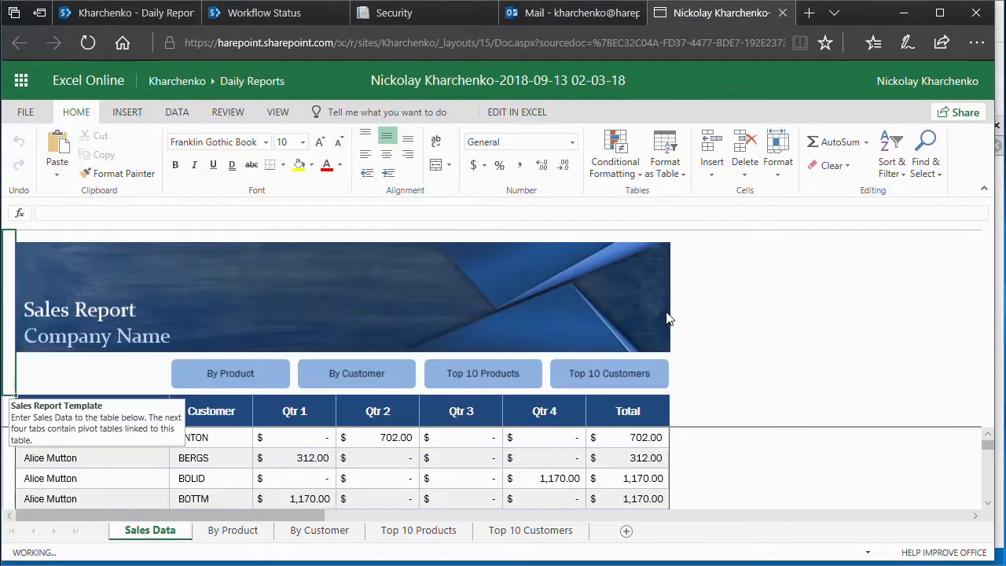